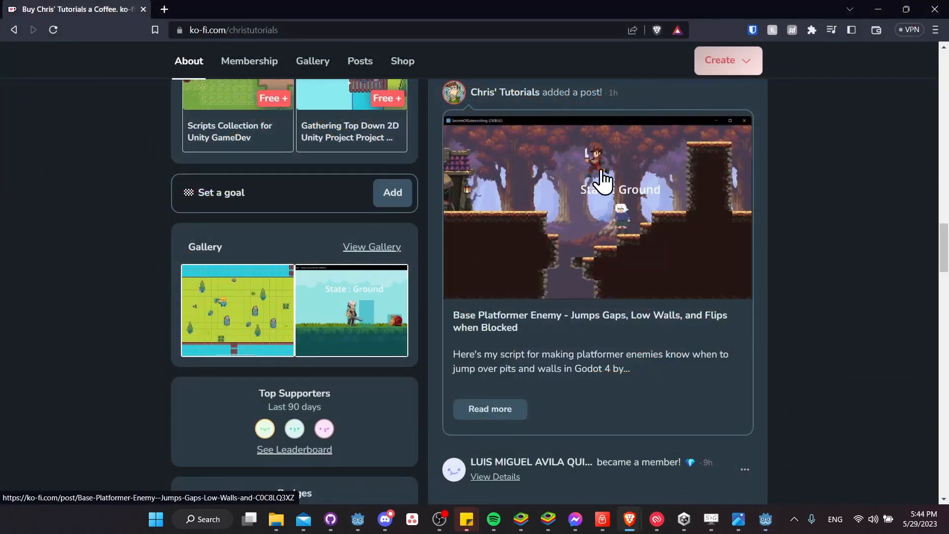
{"action": "mouse_move", "coordinate": [884, 266]}
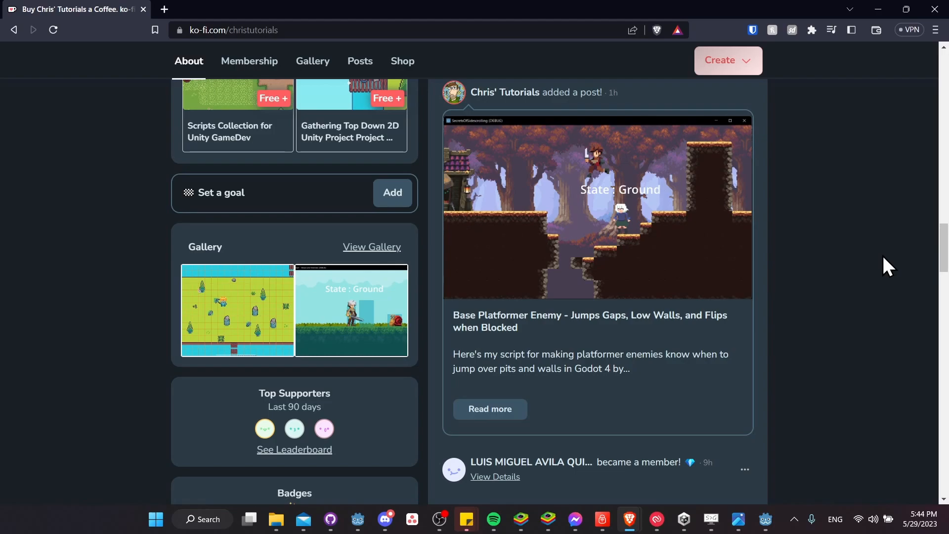
Switch from the Ko-fi browser page back to the Godot editor with woods_level open.
{"action": "left_click", "coordinate": [764, 519]}
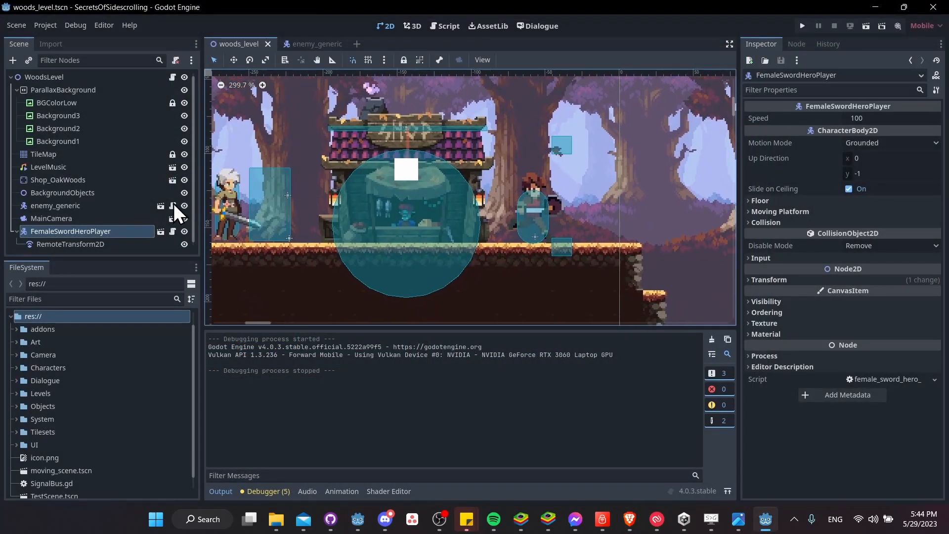
Switch to the enemy_generic scene and select the JumpBlockedDetector area node.
{"action": "left_click", "coordinate": [313, 43]}
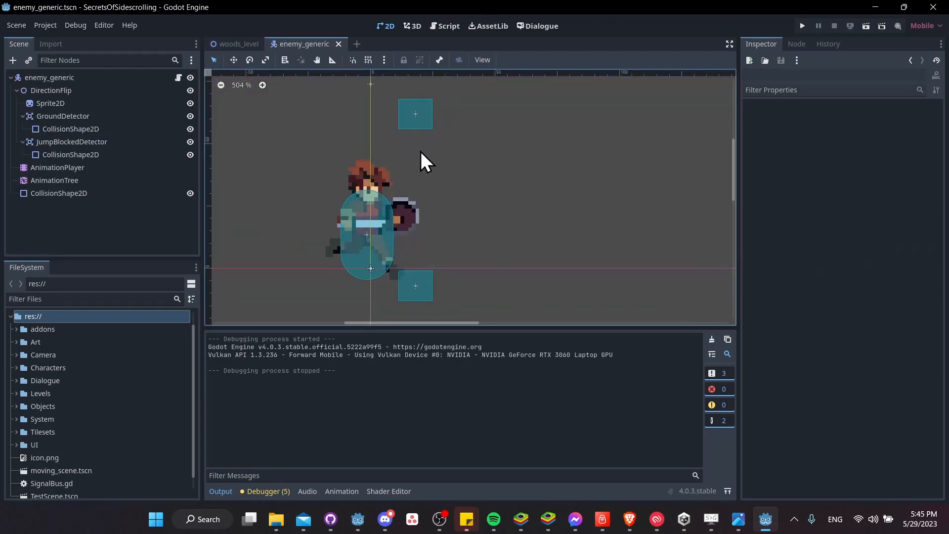
{"action": "mouse_move", "coordinate": [441, 200]}
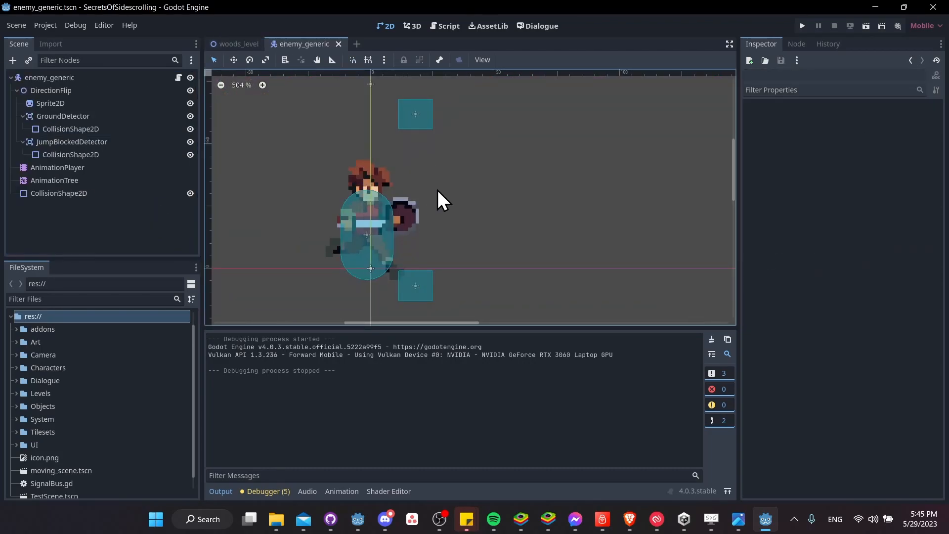
{"action": "mouse_move", "coordinate": [63, 132]}
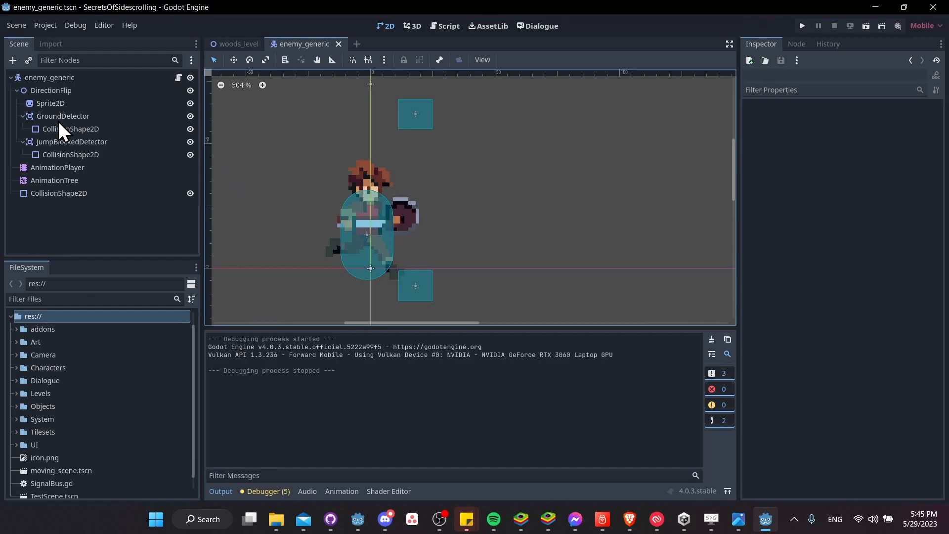
{"action": "mouse_move", "coordinate": [43, 140]}
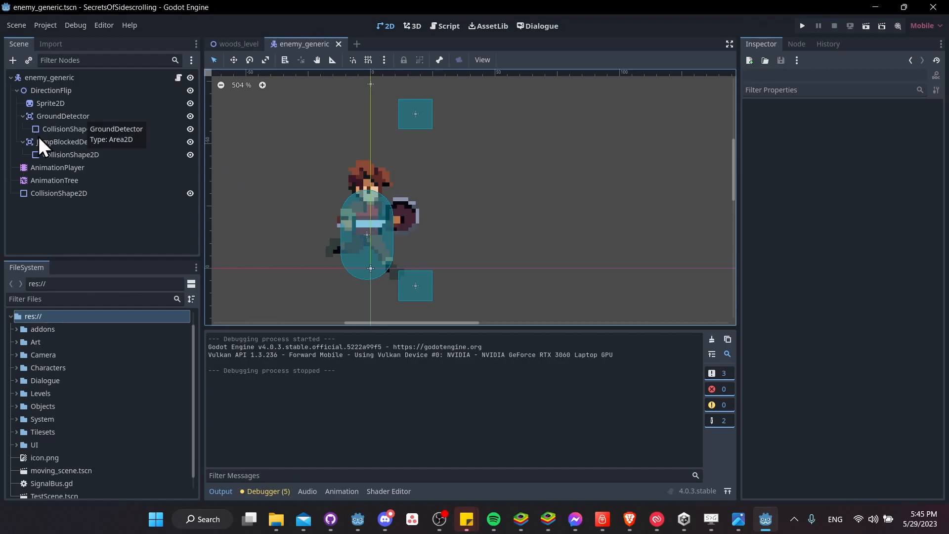
{"action": "left_click", "coordinate": [71, 142]}
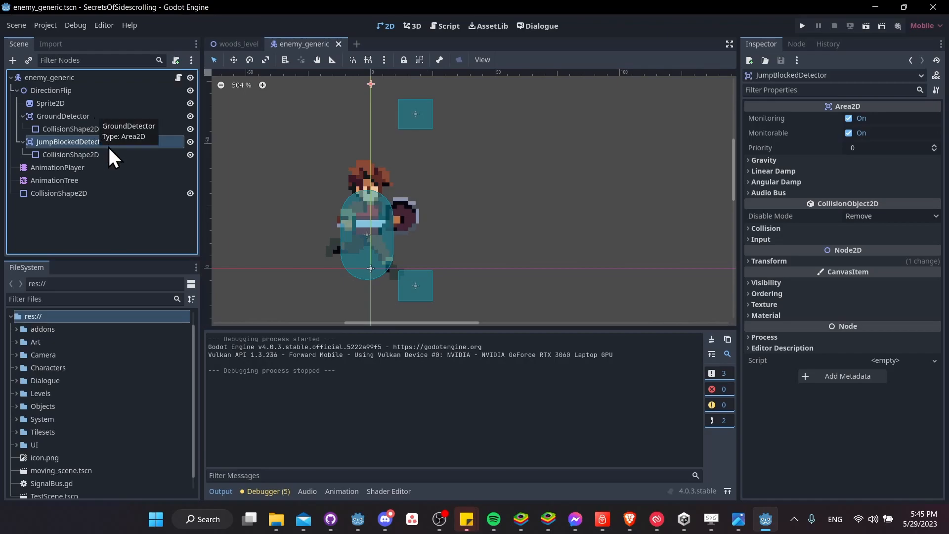
{"action": "mouse_move", "coordinate": [269, 160]}
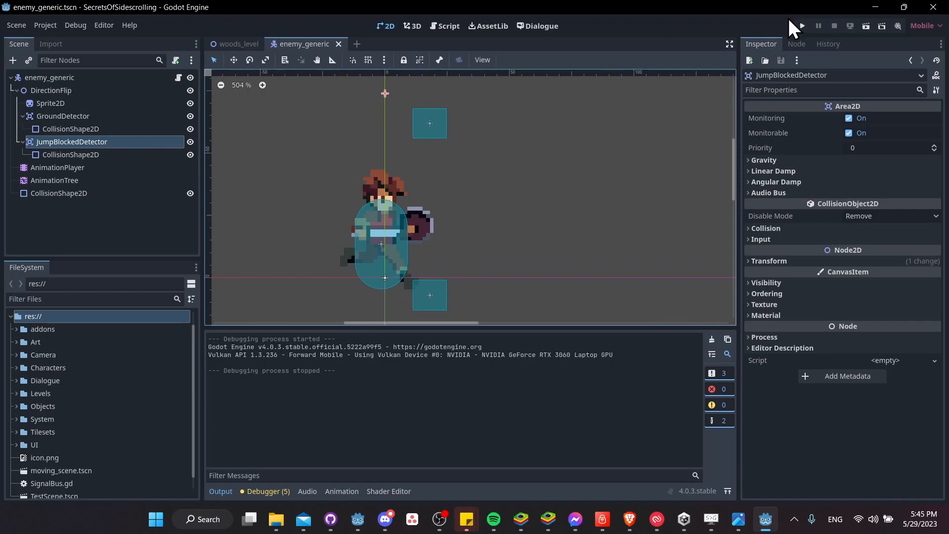
{"action": "mouse_move", "coordinate": [802, 133]}
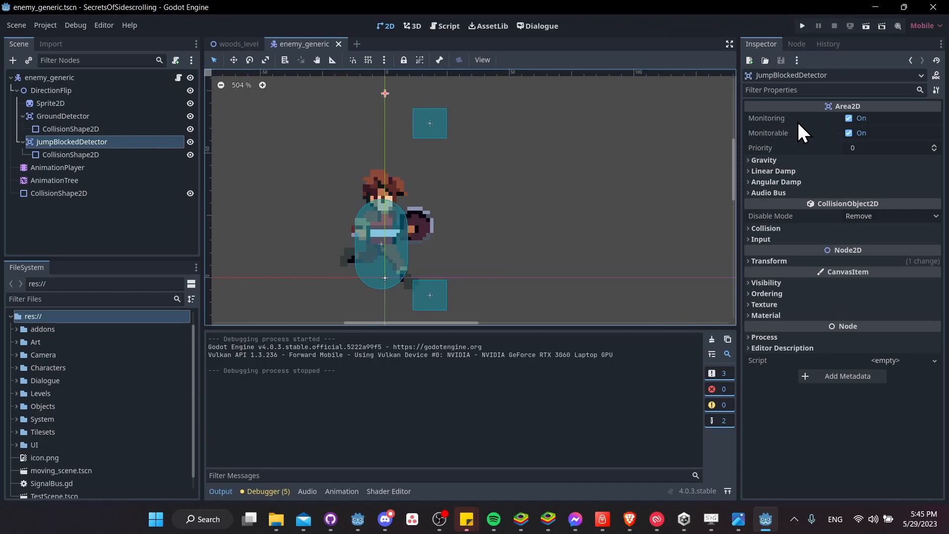
{"action": "mouse_move", "coordinate": [793, 150]}
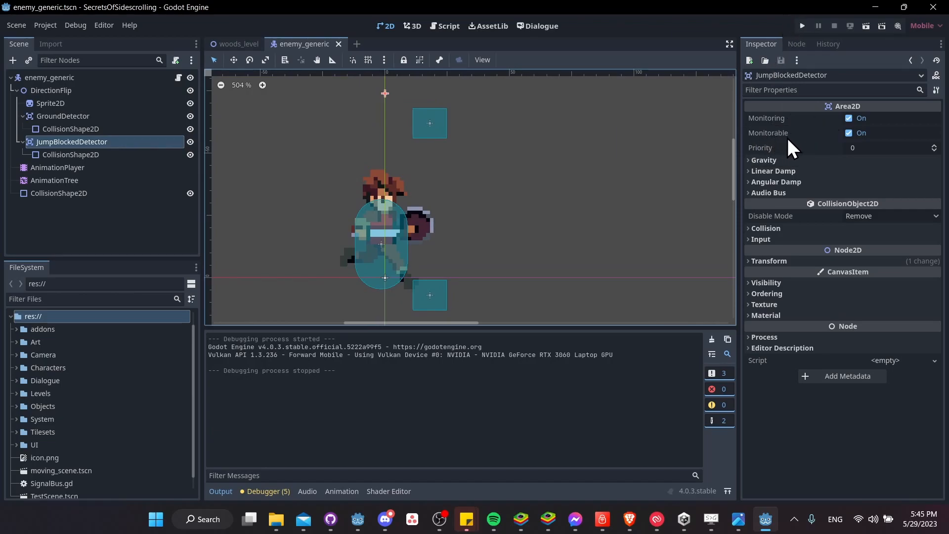
{"action": "mouse_move", "coordinate": [548, 158]}
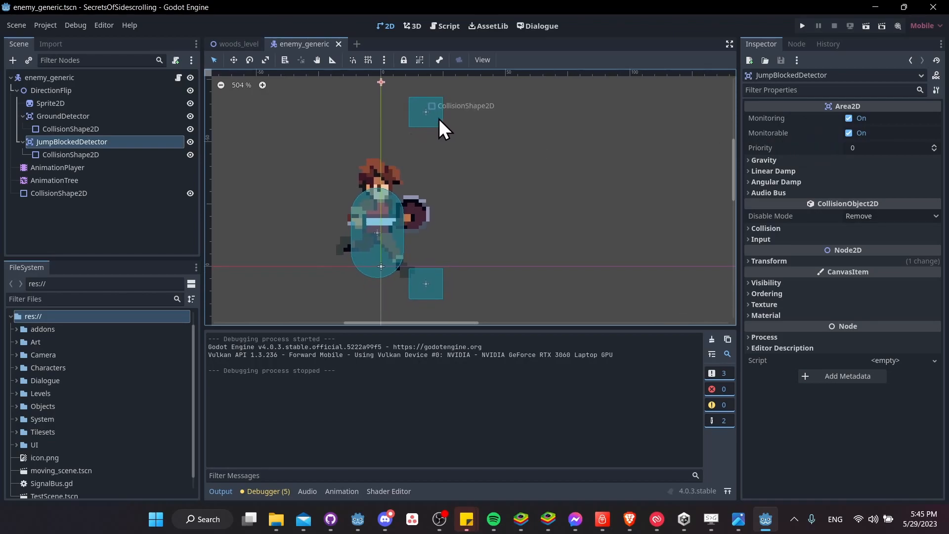
{"action": "mouse_move", "coordinate": [439, 127]}
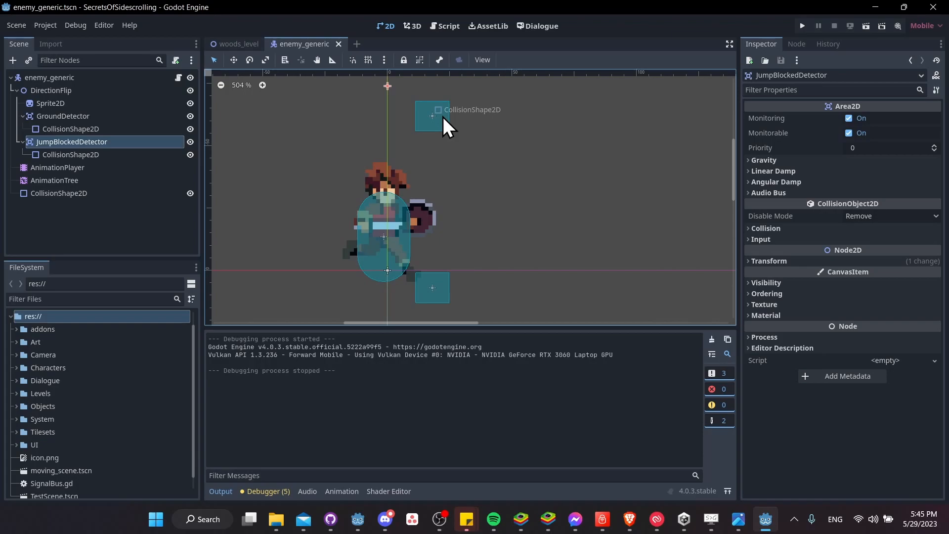
{"action": "mouse_move", "coordinate": [445, 129]}
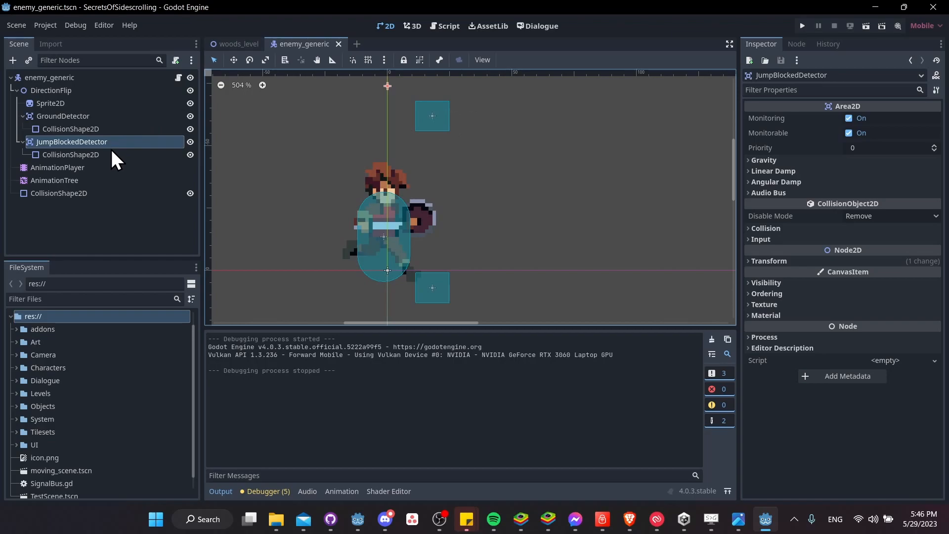
Select GroundDetector and expand its Collision section showing layer and mask on layer 1.
{"action": "left_click", "coordinate": [62, 115]}
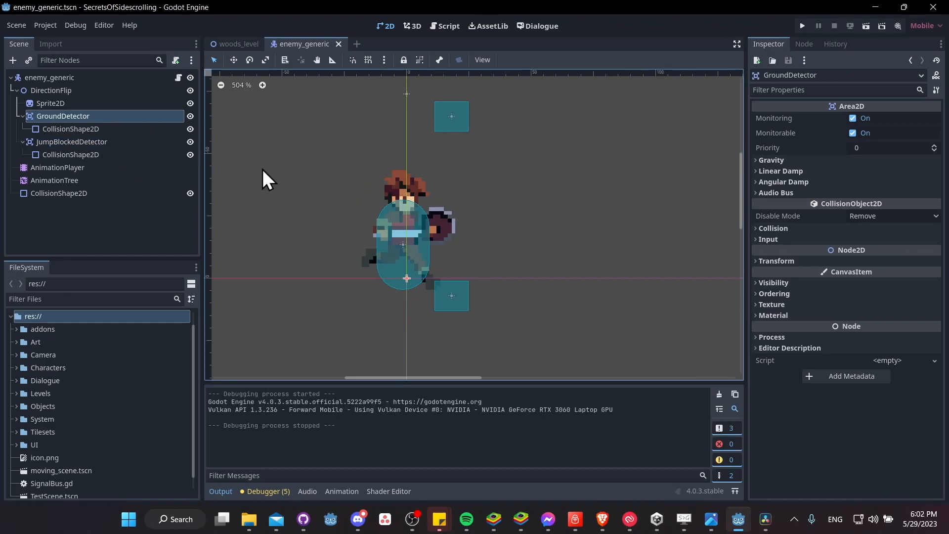
{"action": "mouse_move", "coordinate": [97, 121]}
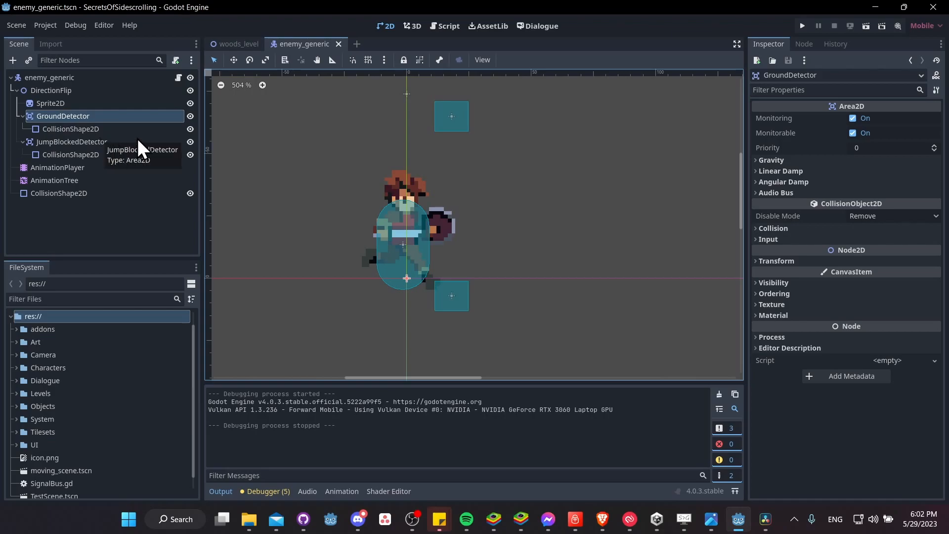
{"action": "mouse_move", "coordinate": [807, 72]}
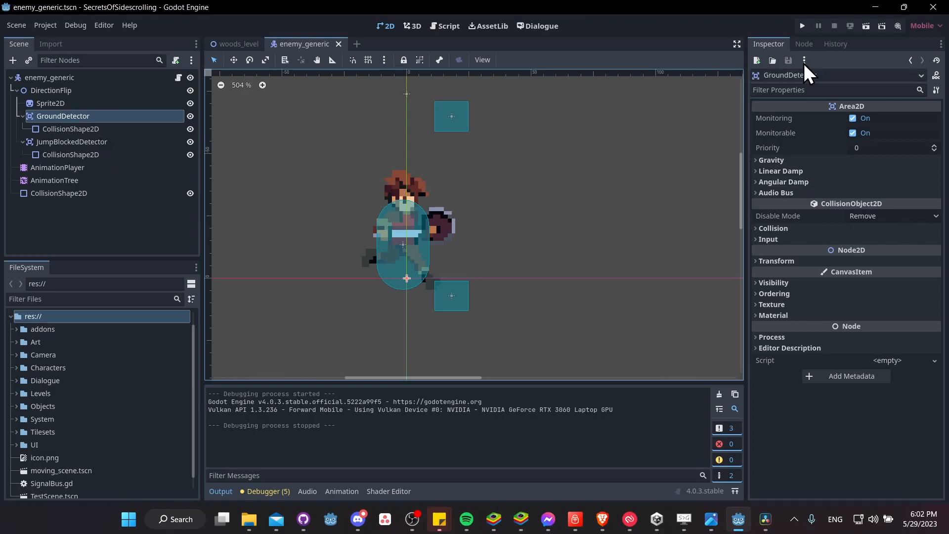
{"action": "mouse_move", "coordinate": [872, 216]}
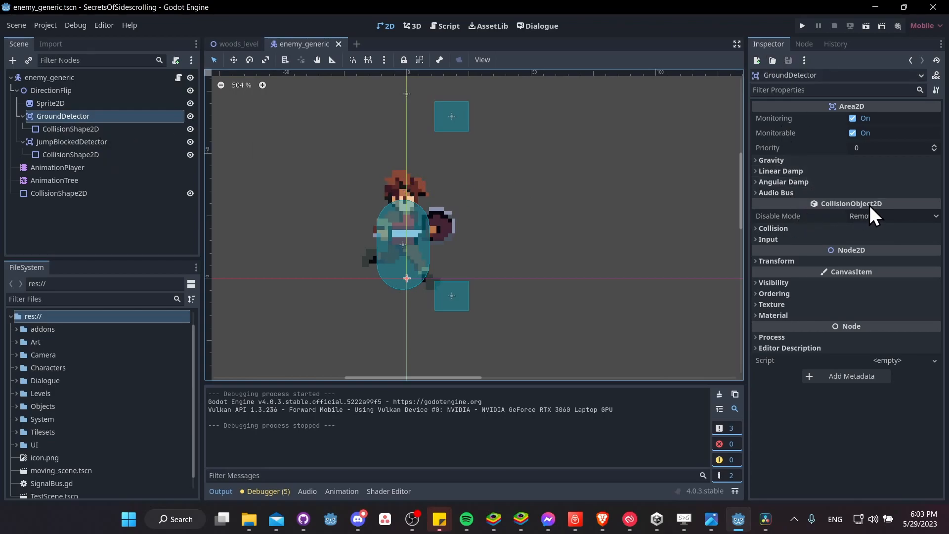
{"action": "left_click", "coordinate": [773, 228]}
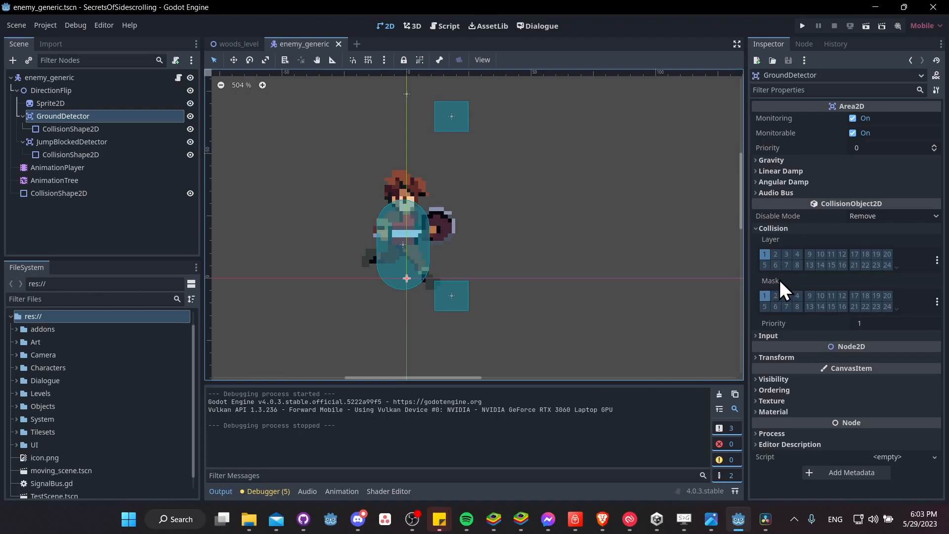
{"action": "mouse_move", "coordinate": [781, 289]}
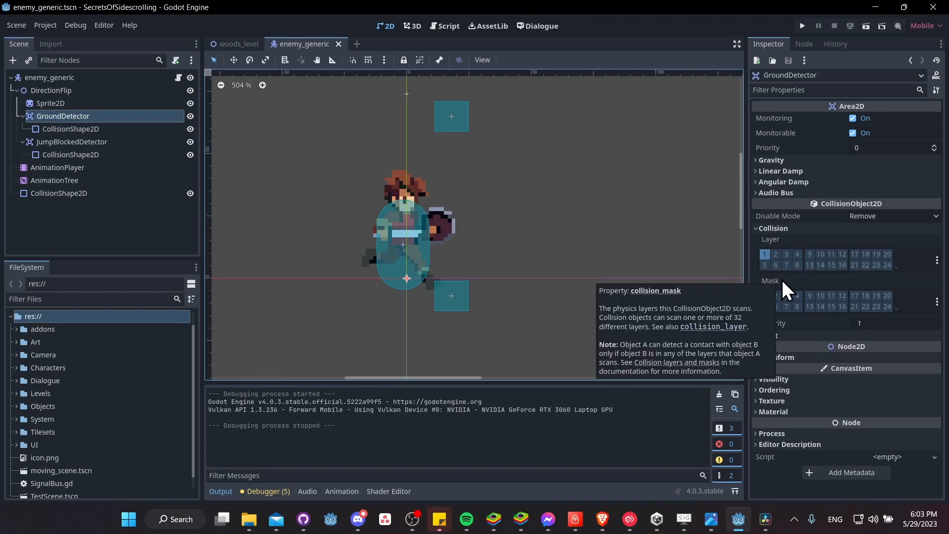
{"action": "mouse_move", "coordinate": [764, 292]}
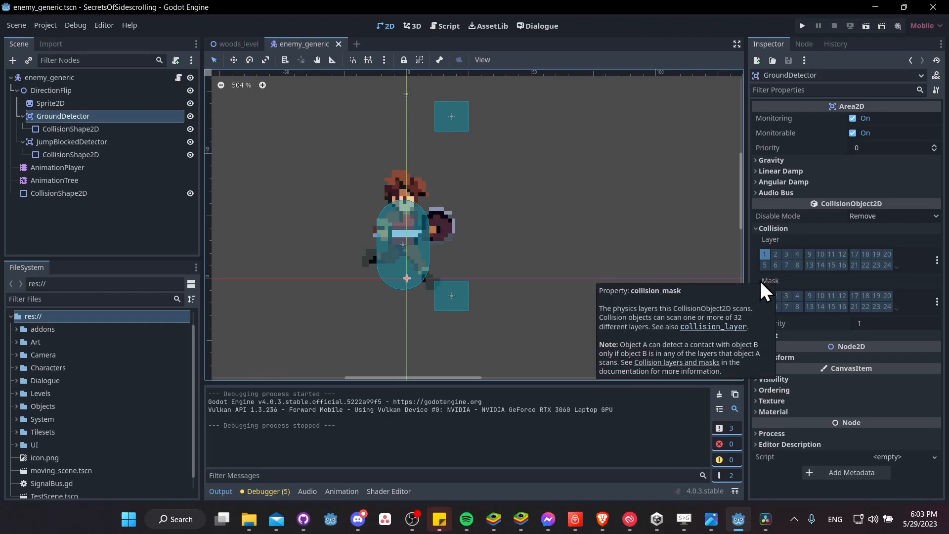
{"action": "mouse_move", "coordinate": [698, 306]}
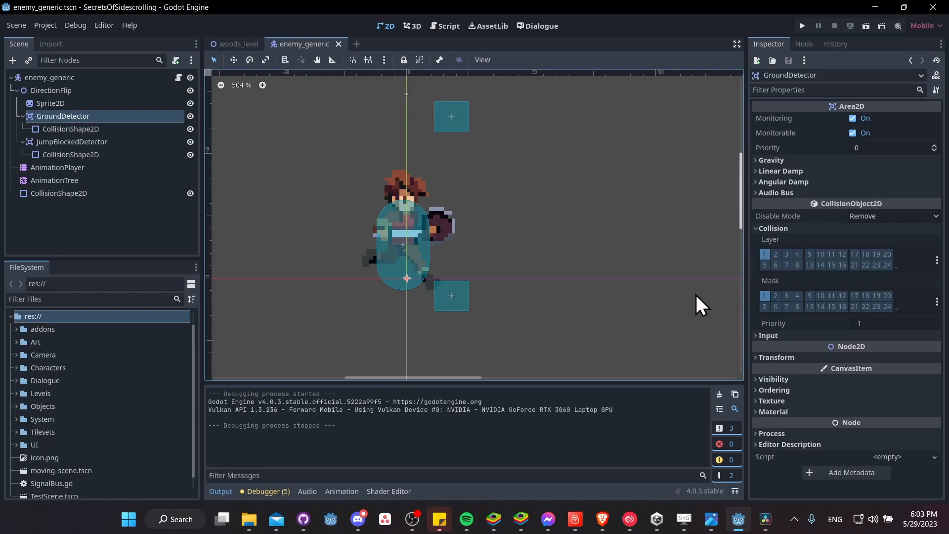
{"action": "mouse_move", "coordinate": [725, 309]}
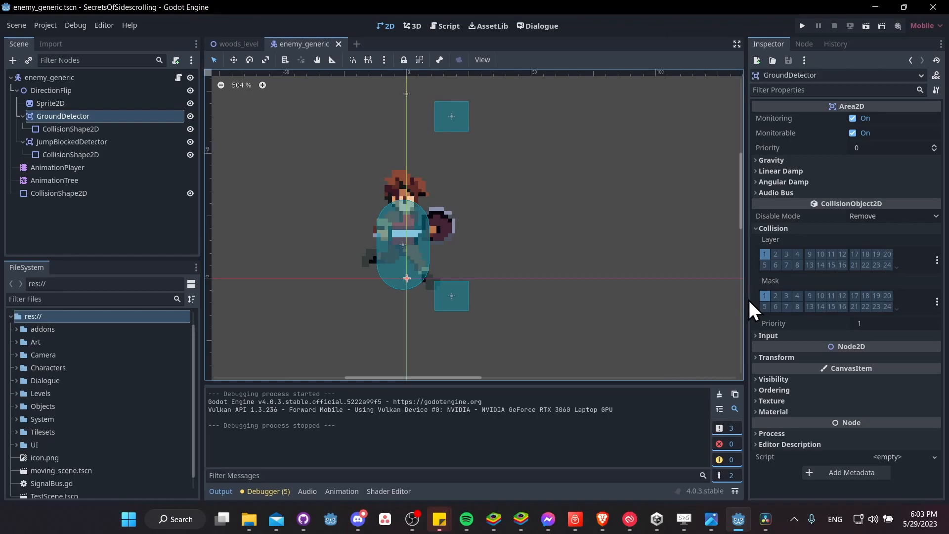
{"action": "mouse_move", "coordinate": [764, 295]}
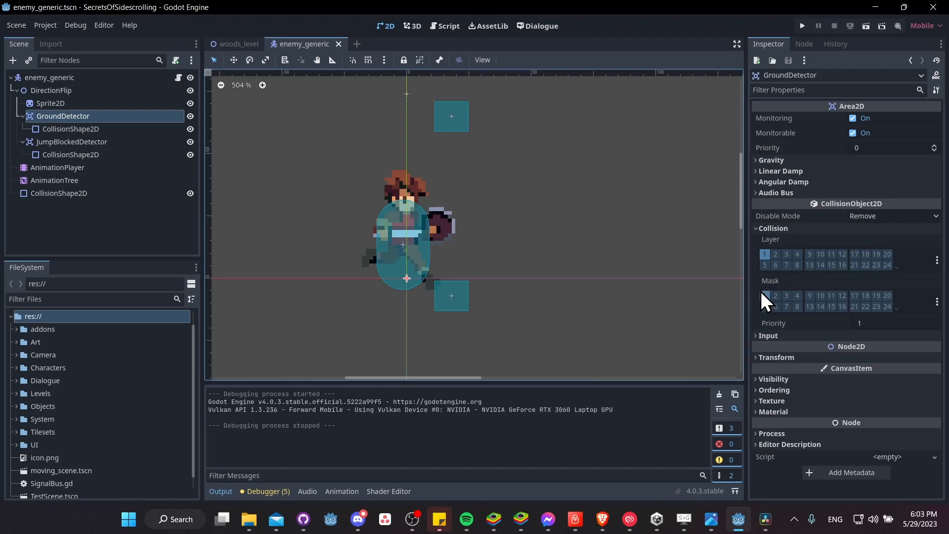
{"action": "mouse_move", "coordinate": [764, 295]}
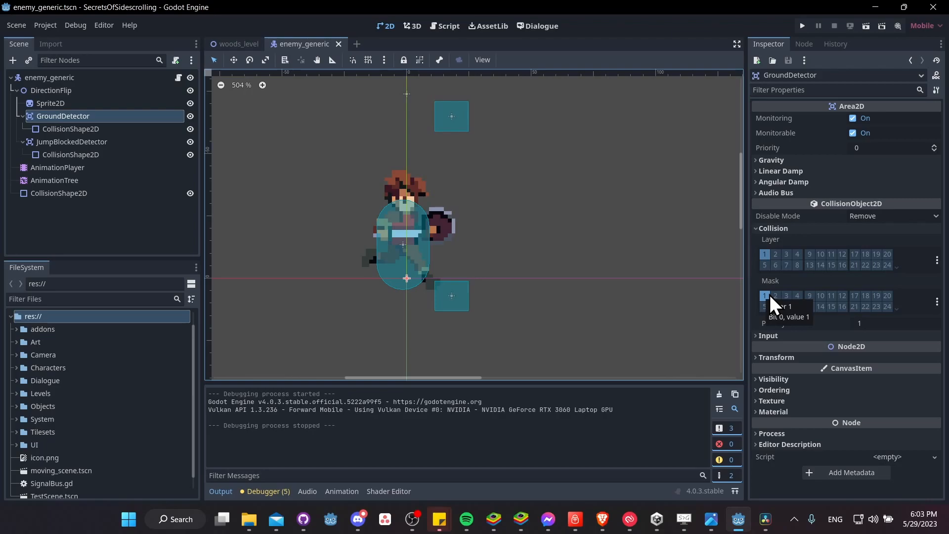
{"action": "mouse_move", "coordinate": [772, 302]}
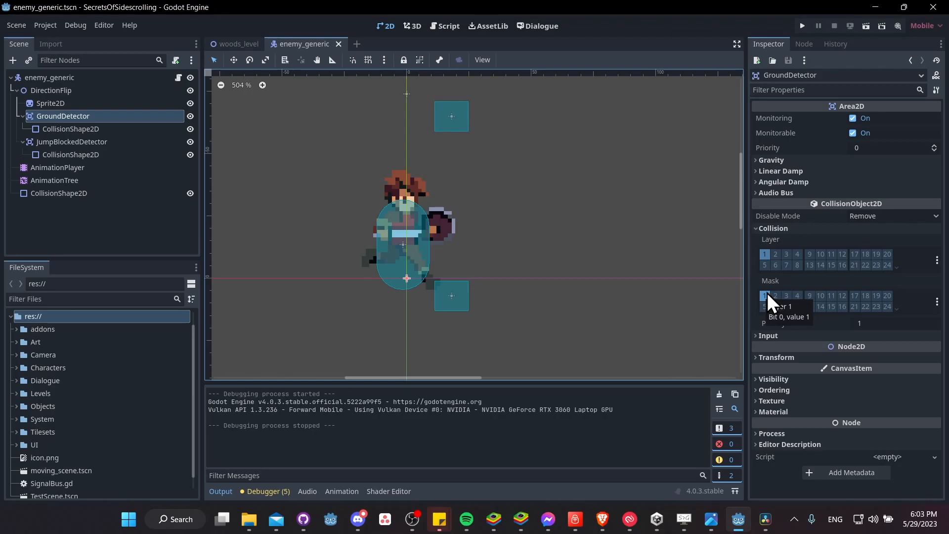
{"action": "mouse_move", "coordinate": [72, 85]}
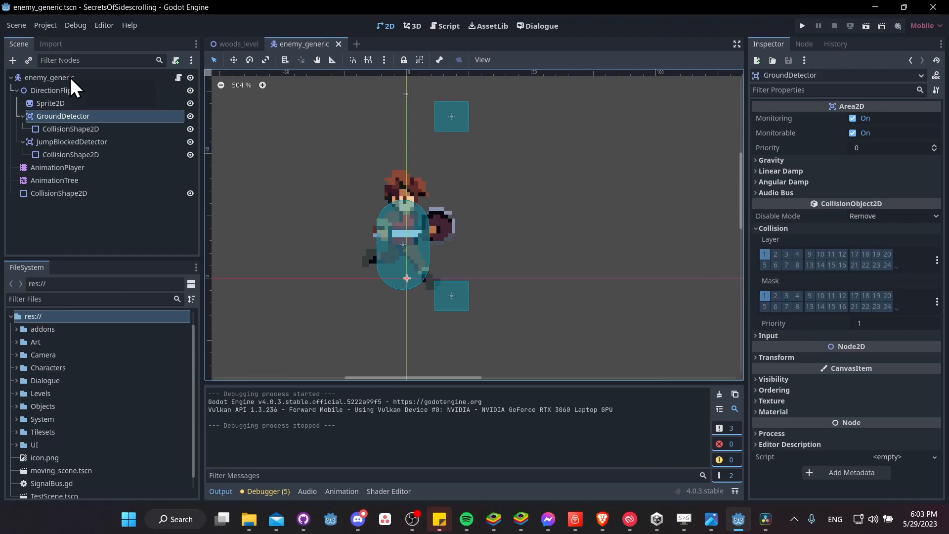
Review the enemy_generic root's collision mask, then inspect GroundDetector and its rectangle collision shape.
{"action": "left_click", "coordinate": [50, 77]}
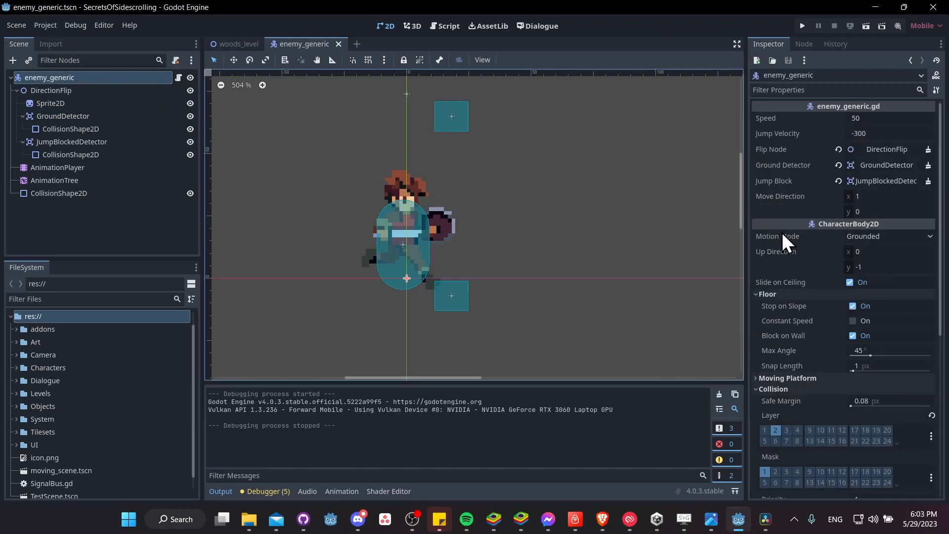
{"action": "scroll", "scroll_direction": "down", "scroll_amount": 3}
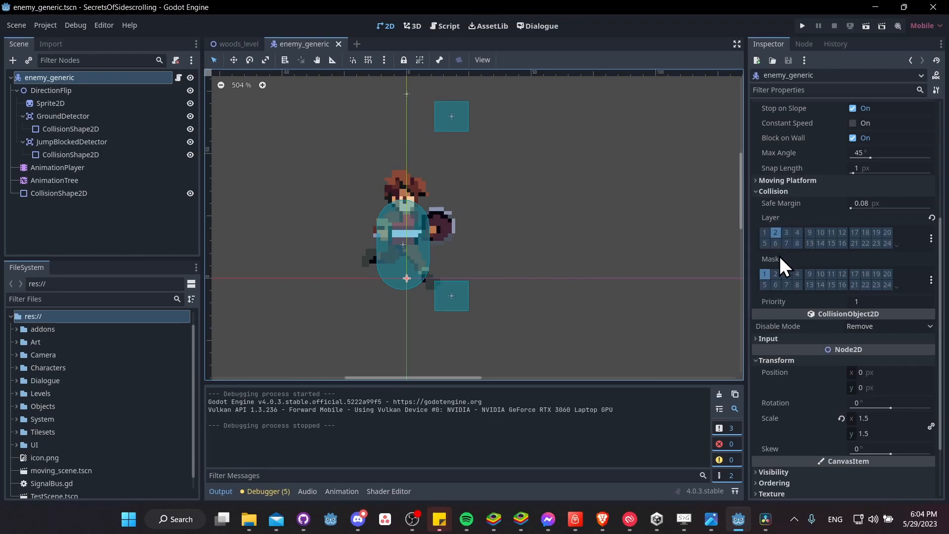
{"action": "mouse_move", "coordinate": [764, 317]}
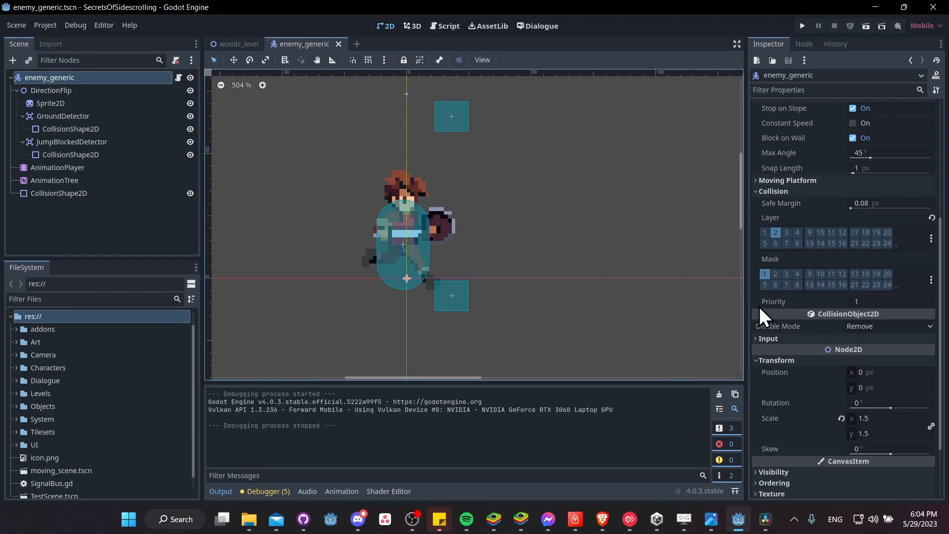
{"action": "mouse_move", "coordinate": [756, 260]}
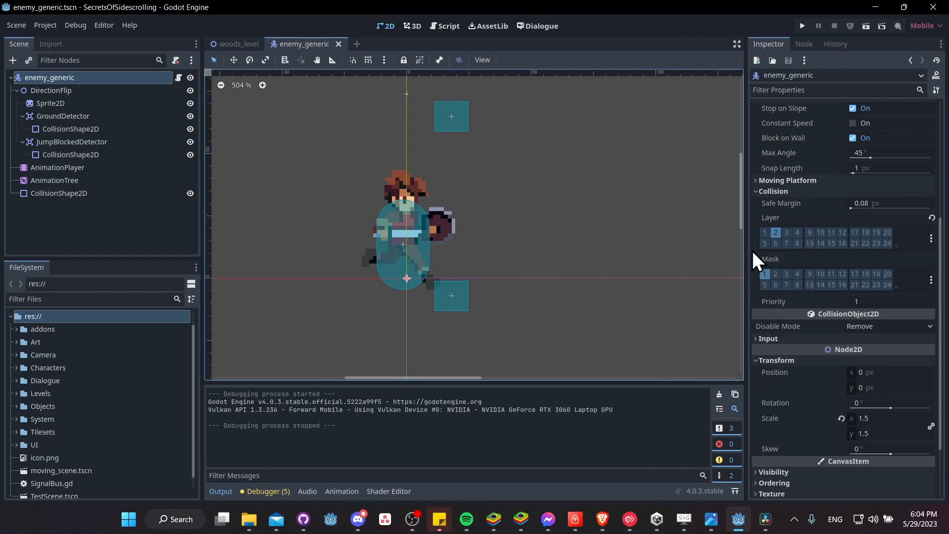
{"action": "mouse_move", "coordinate": [761, 301]}
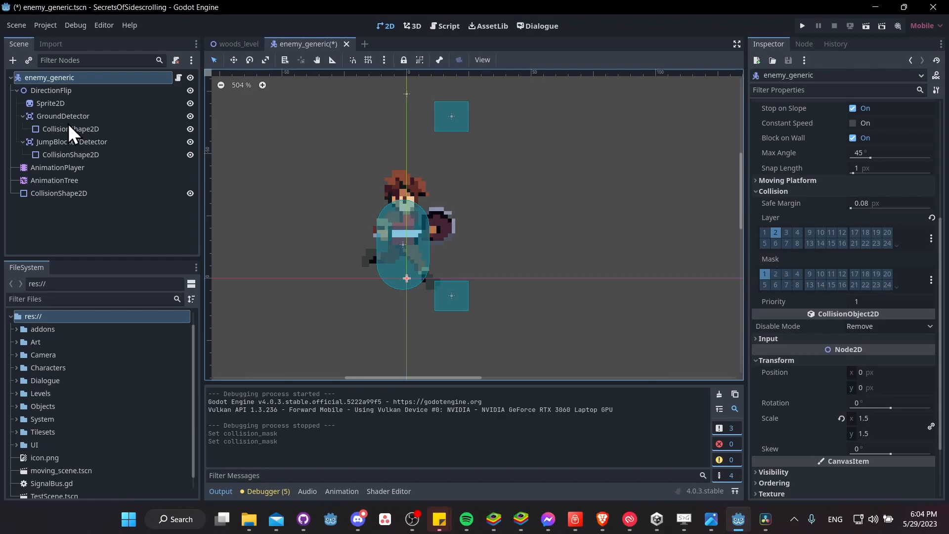
{"action": "left_click", "coordinate": [63, 116]}
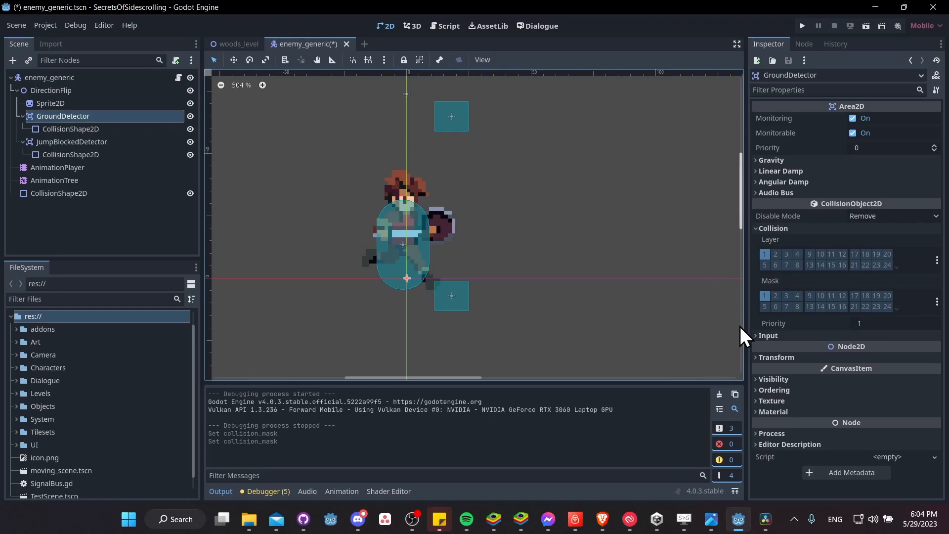
{"action": "mouse_move", "coordinate": [788, 292]}
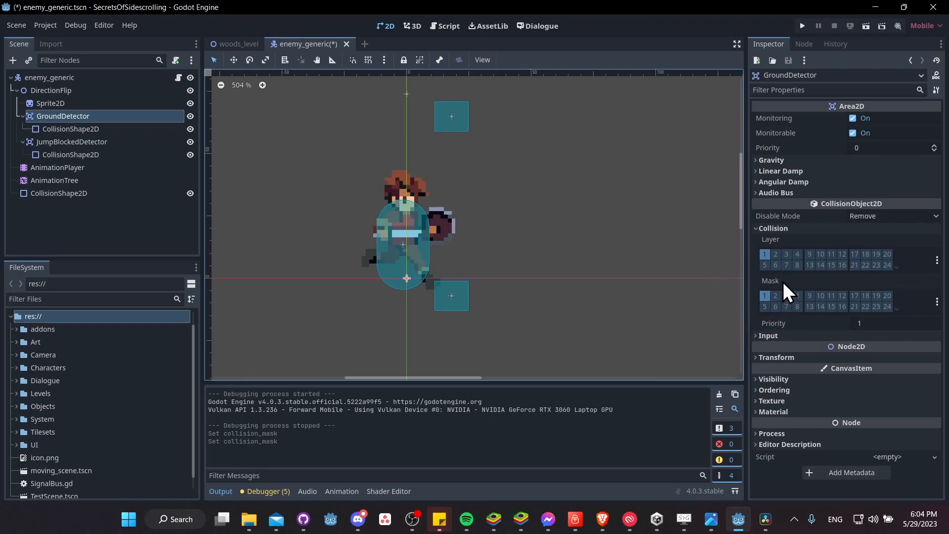
{"action": "mouse_move", "coordinate": [798, 322]}
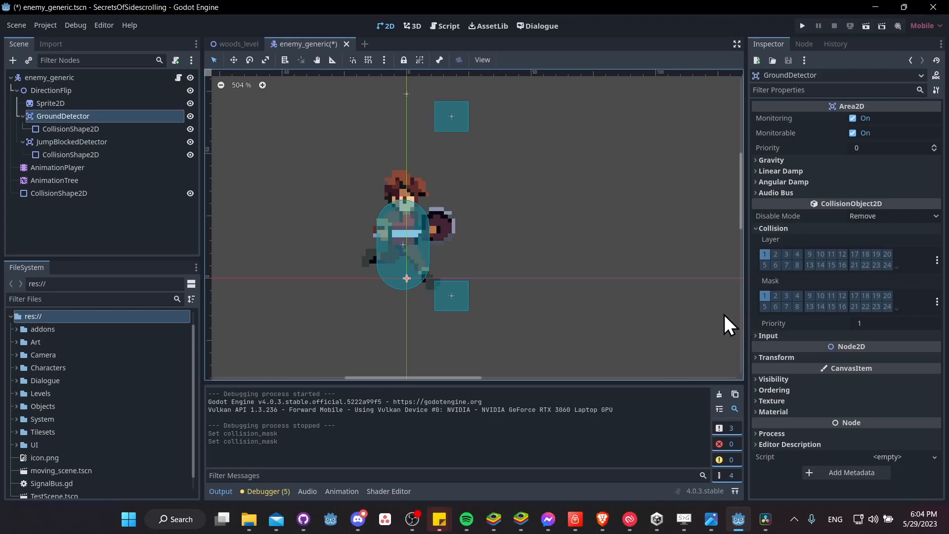
{"action": "left_click", "coordinate": [66, 154]}
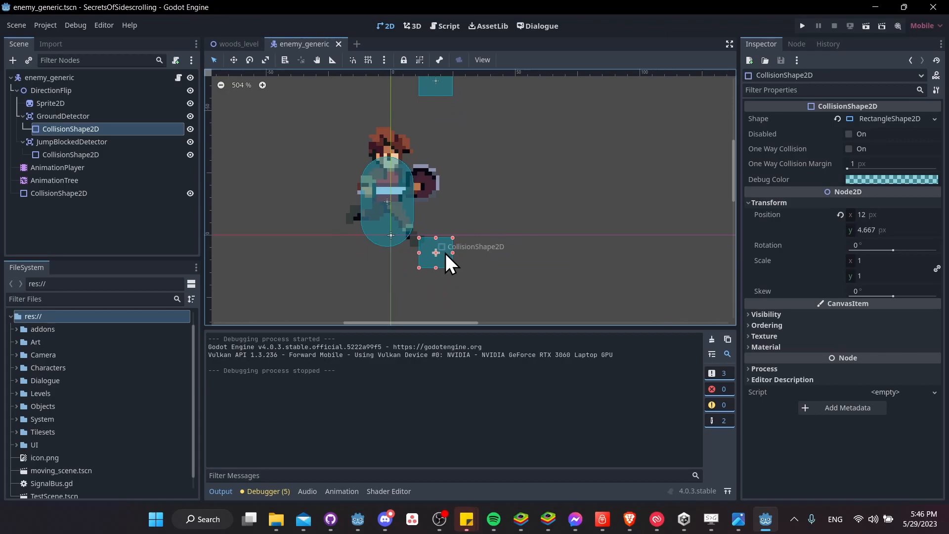
{"action": "scroll", "scroll_direction": "up", "scroll_amount": 3}
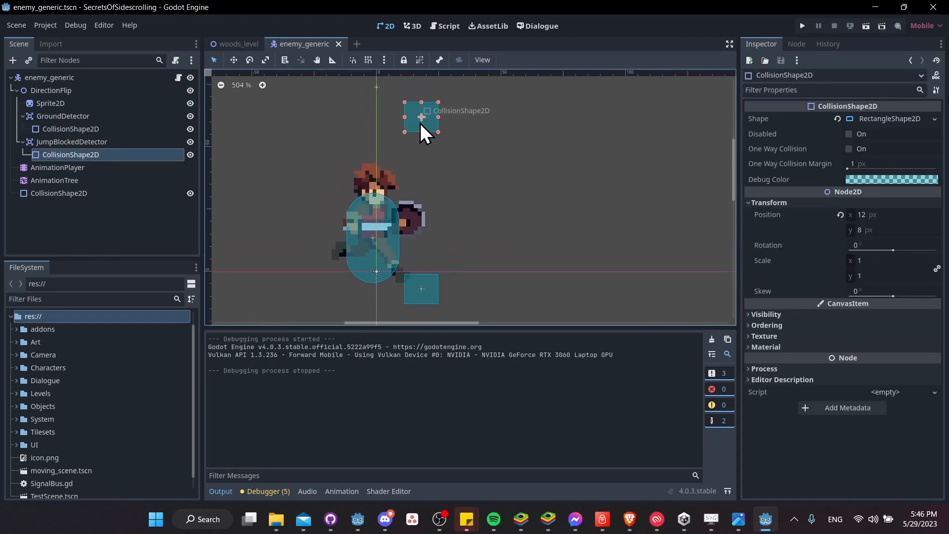
{"action": "mouse_move", "coordinate": [415, 182]}
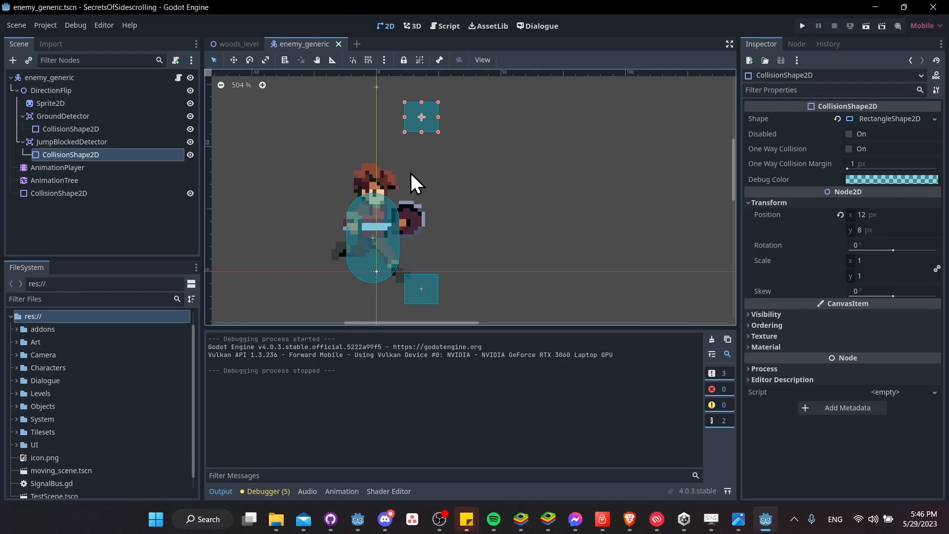
{"action": "mouse_move", "coordinate": [428, 193]}
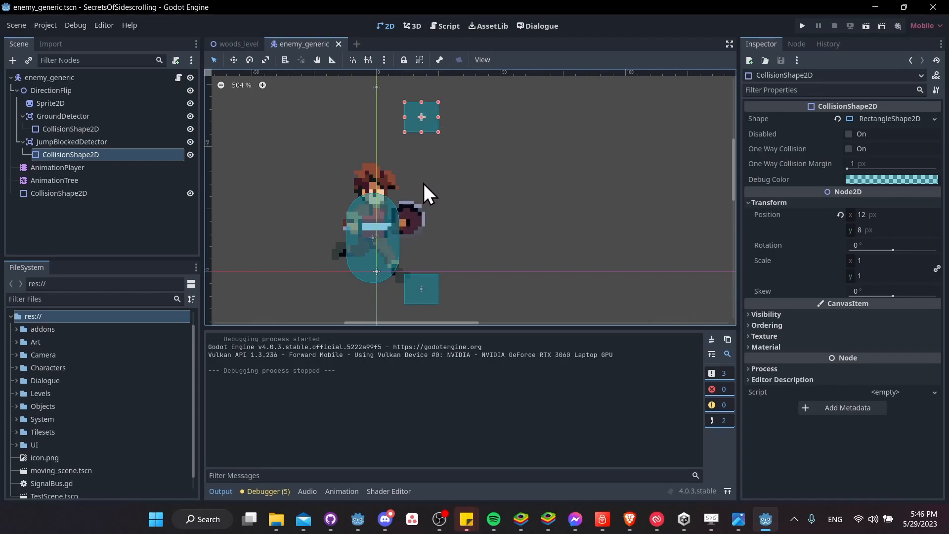
{"action": "mouse_move", "coordinate": [428, 125]}
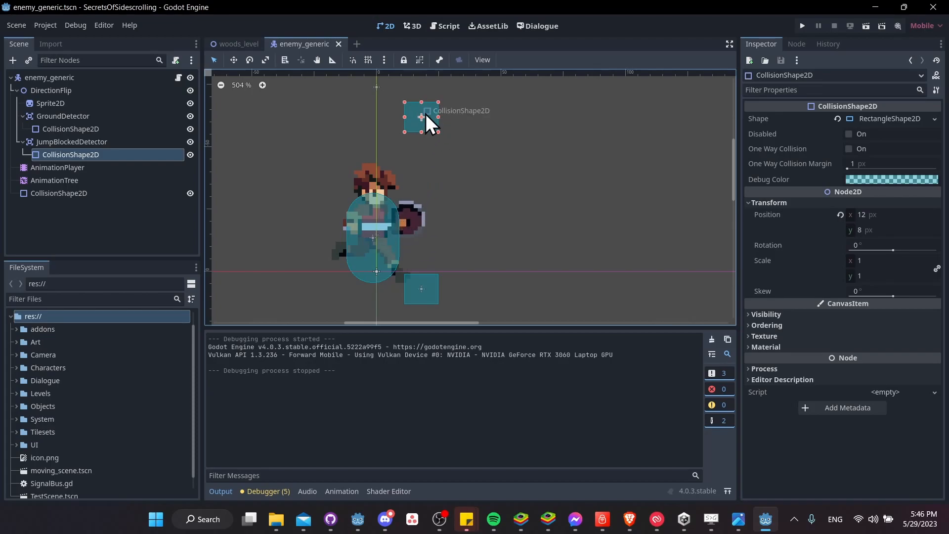
{"action": "mouse_move", "coordinate": [424, 121]}
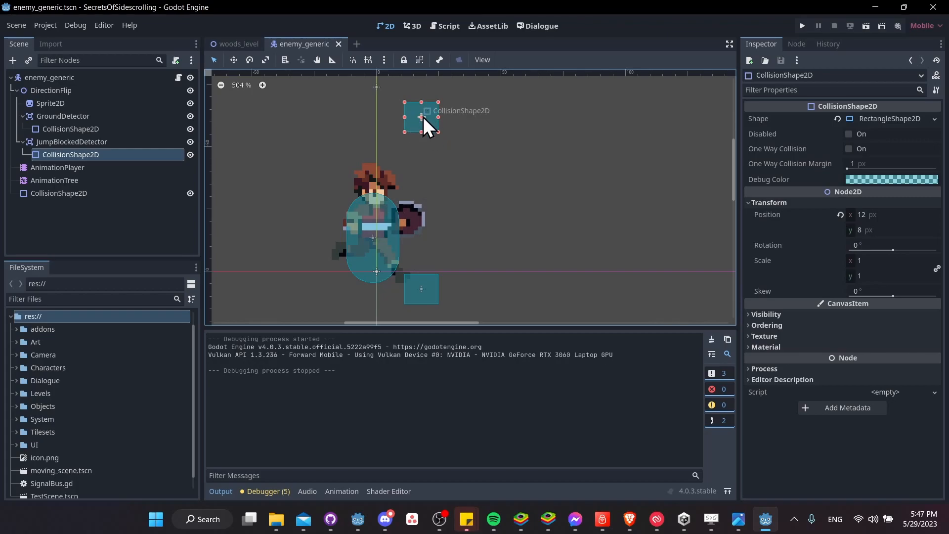
{"action": "mouse_move", "coordinate": [390, 185]}
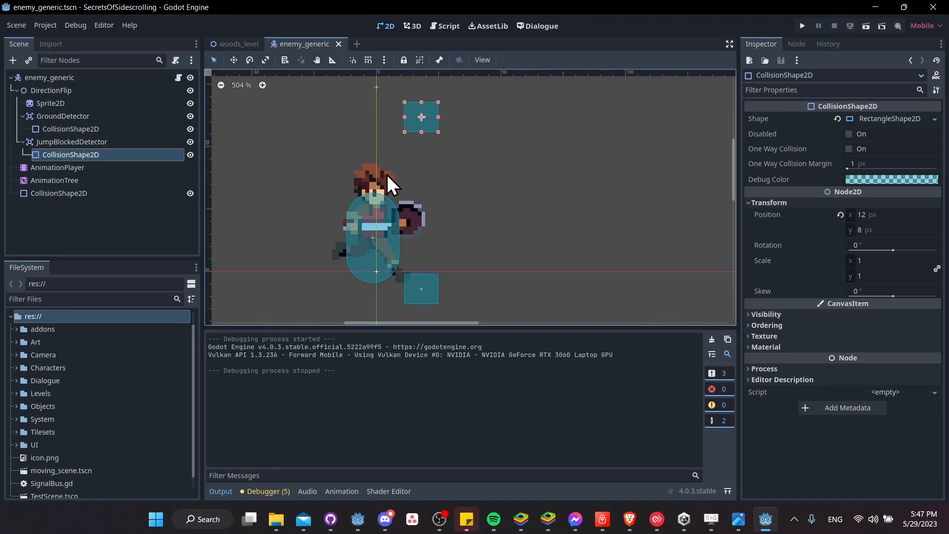
{"action": "mouse_move", "coordinate": [460, 145]}
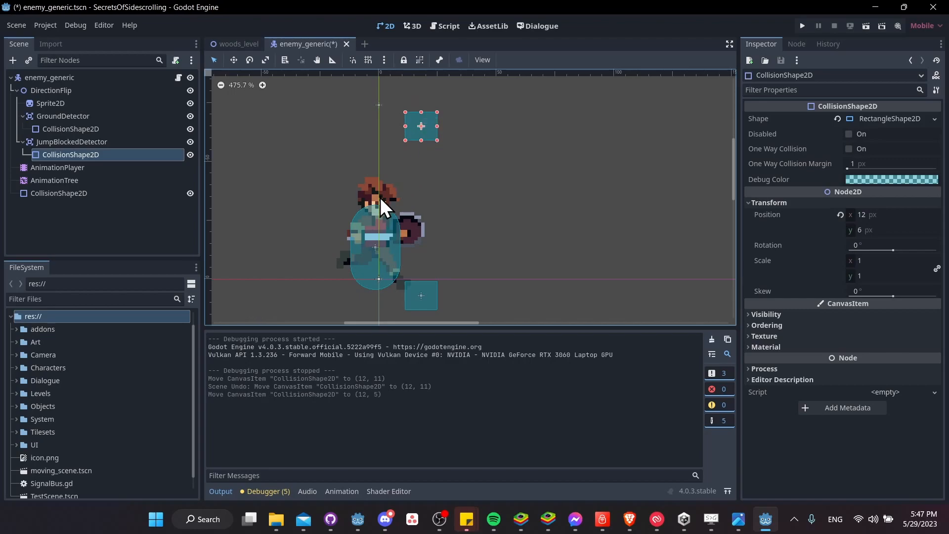
{"action": "mouse_move", "coordinate": [411, 146]}
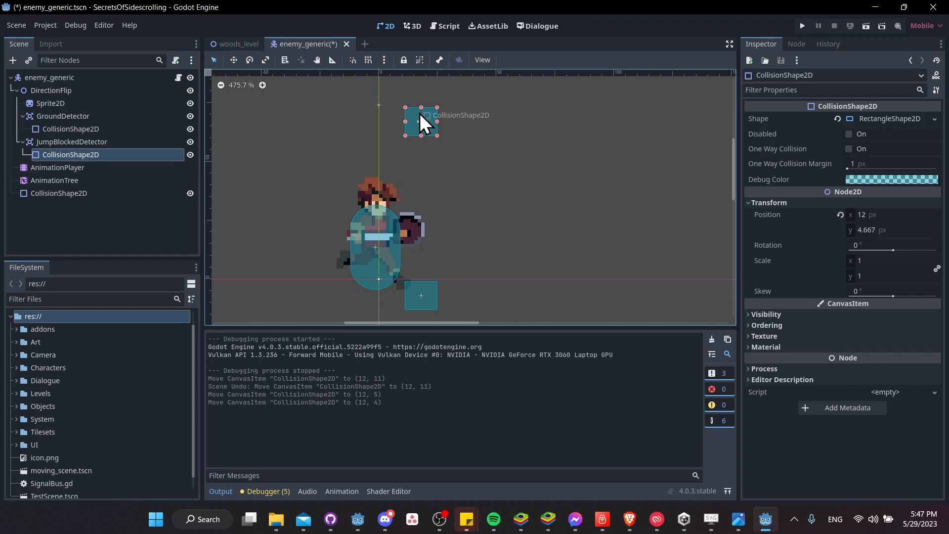
{"action": "left_click", "coordinate": [51, 90]}
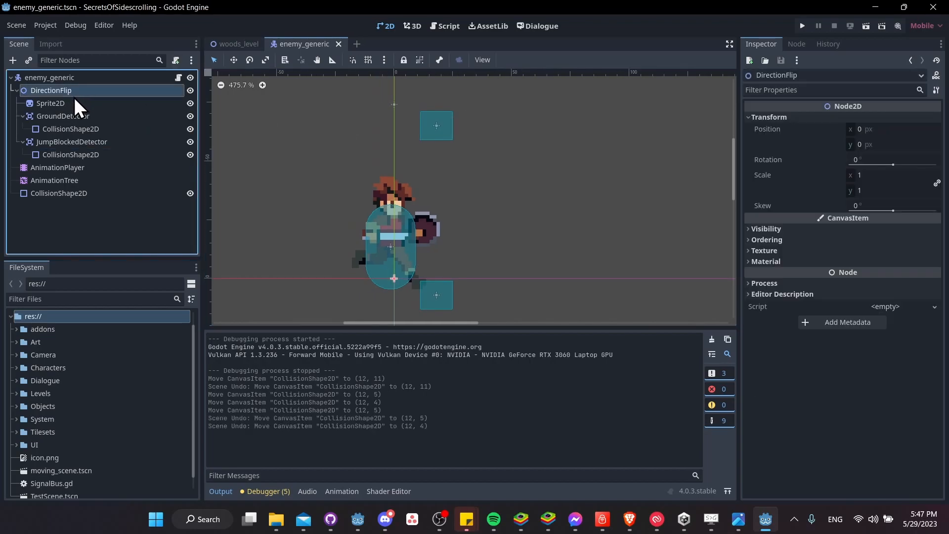
{"action": "mouse_move", "coordinate": [65, 96]}
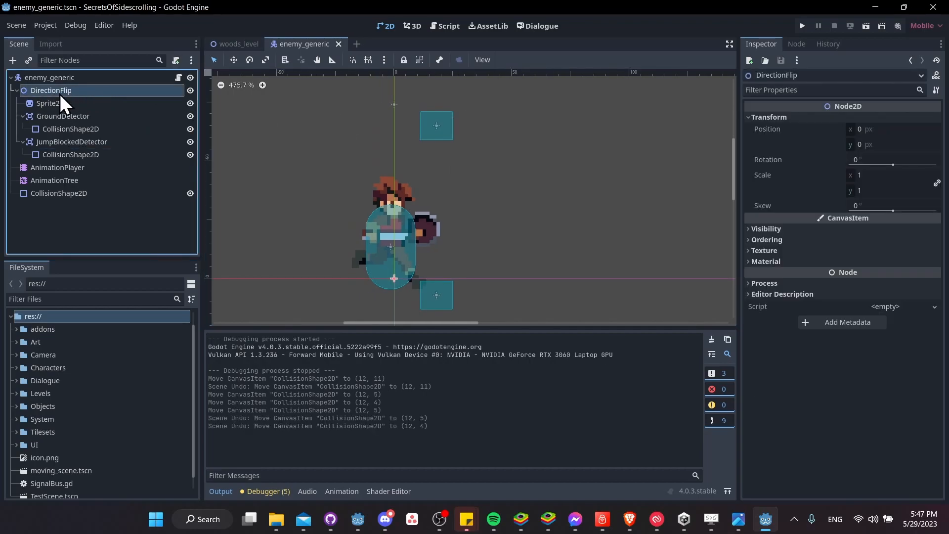
{"action": "mouse_move", "coordinate": [103, 97]}
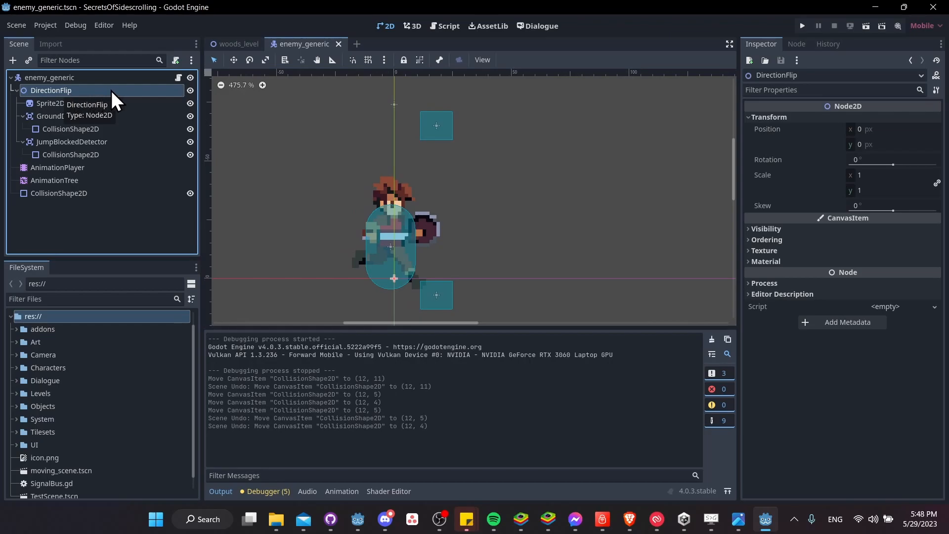
{"action": "mouse_move", "coordinate": [114, 109]}
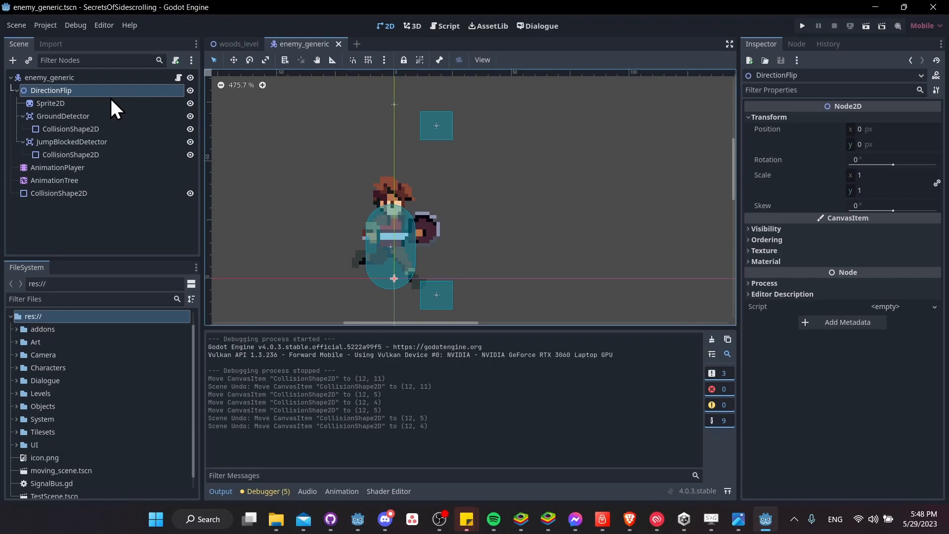
{"action": "mouse_move", "coordinate": [406, 208]}
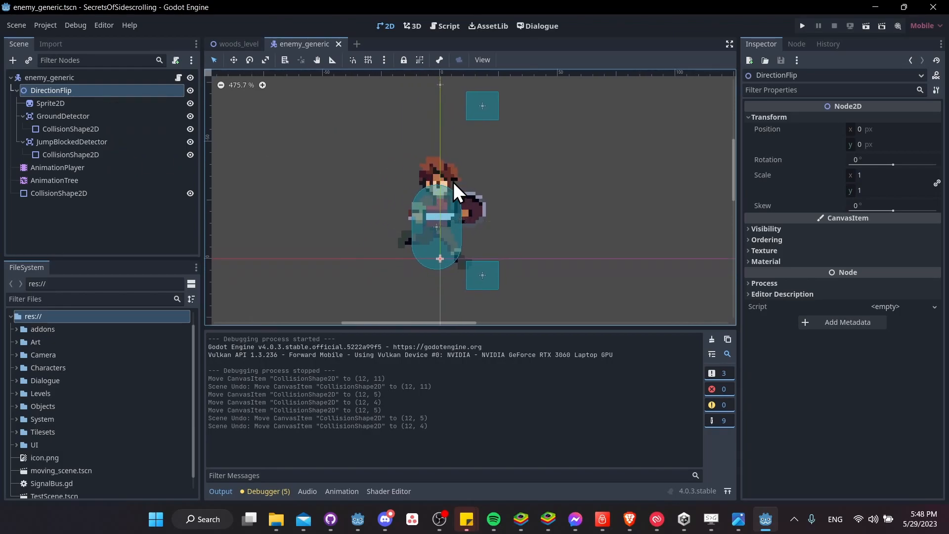
{"action": "mouse_move", "coordinate": [499, 111]}
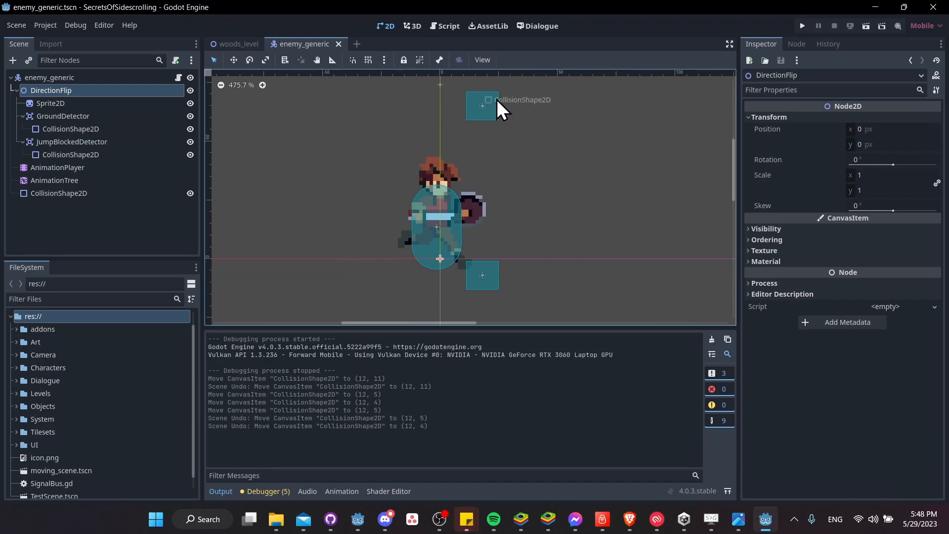
{"action": "mouse_move", "coordinate": [333, 136]}
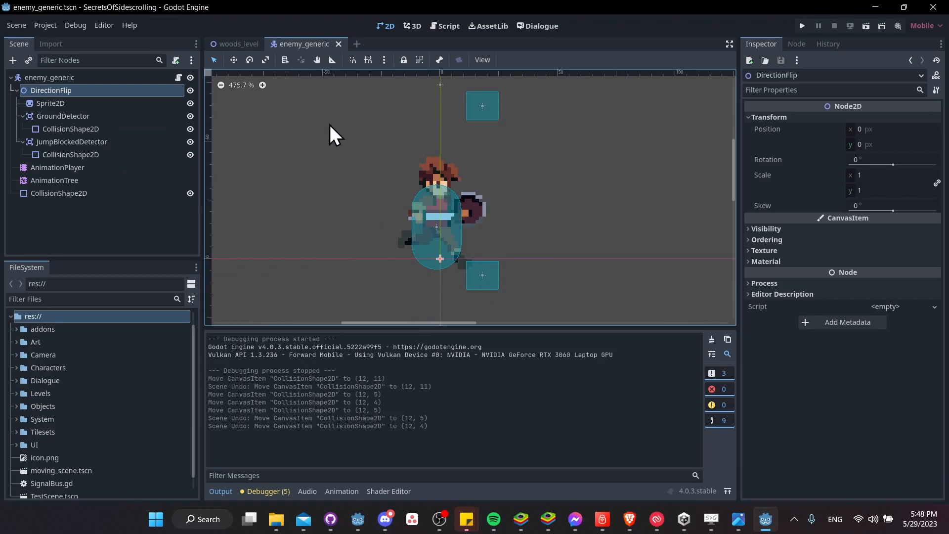
{"action": "mouse_move", "coordinate": [424, 217]}
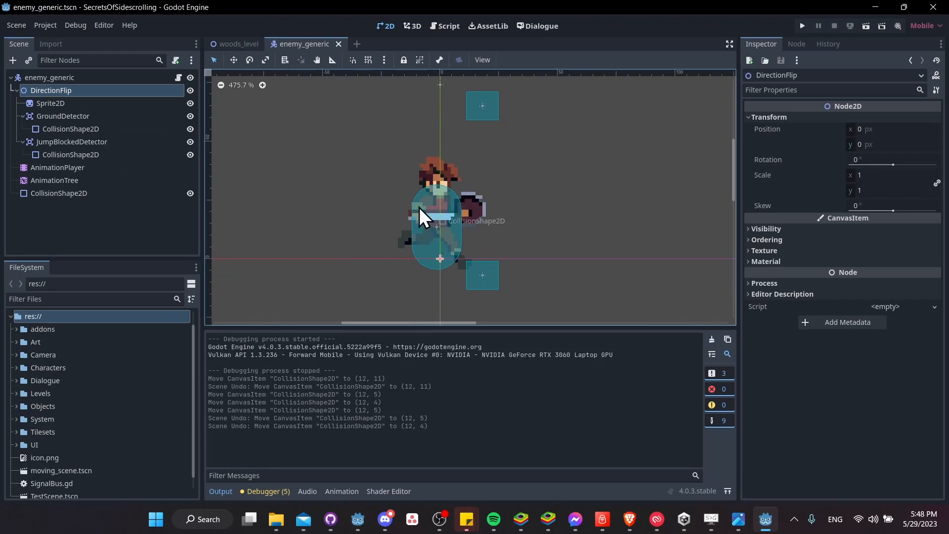
{"action": "mouse_move", "coordinate": [479, 188]}
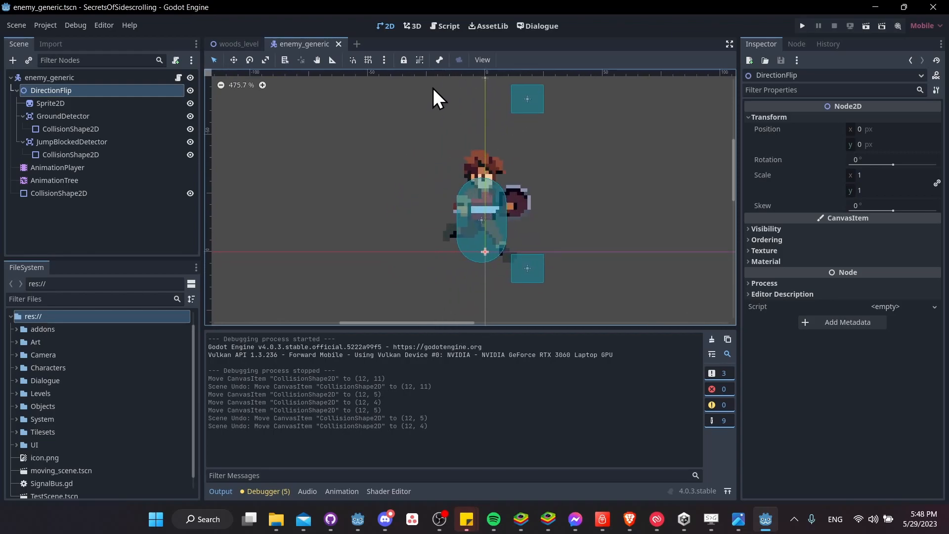
{"action": "mouse_move", "coordinate": [445, 273]}
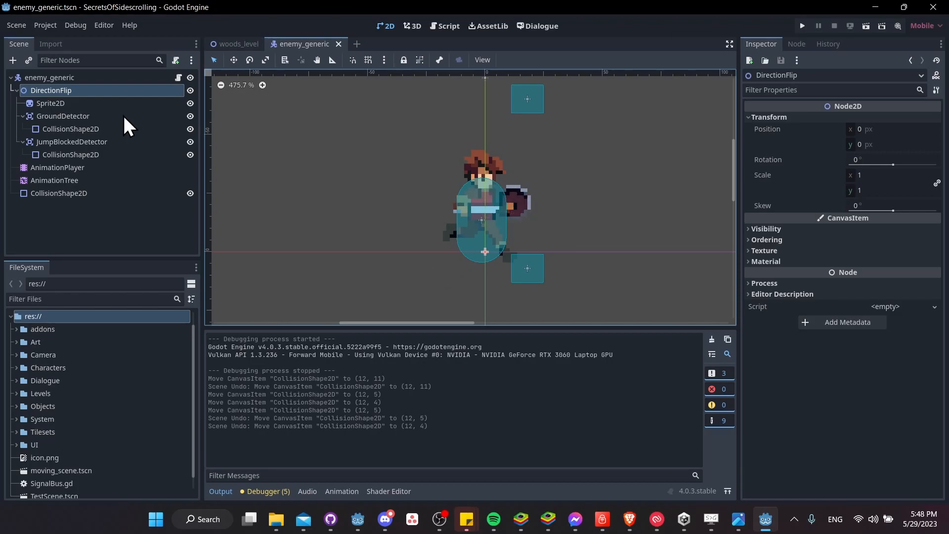
{"action": "mouse_move", "coordinate": [66, 100]}
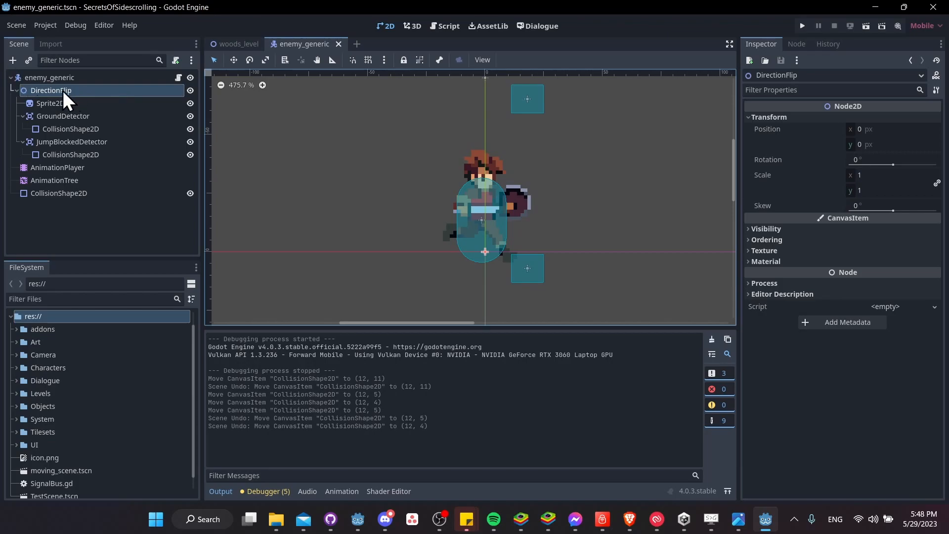
{"action": "mouse_move", "coordinate": [796, 117]}
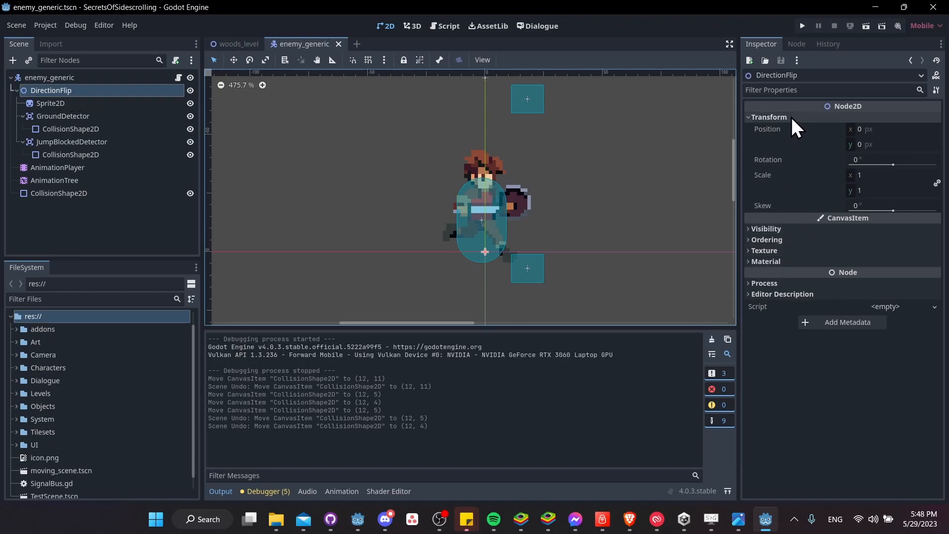
{"action": "mouse_move", "coordinate": [872, 187]}
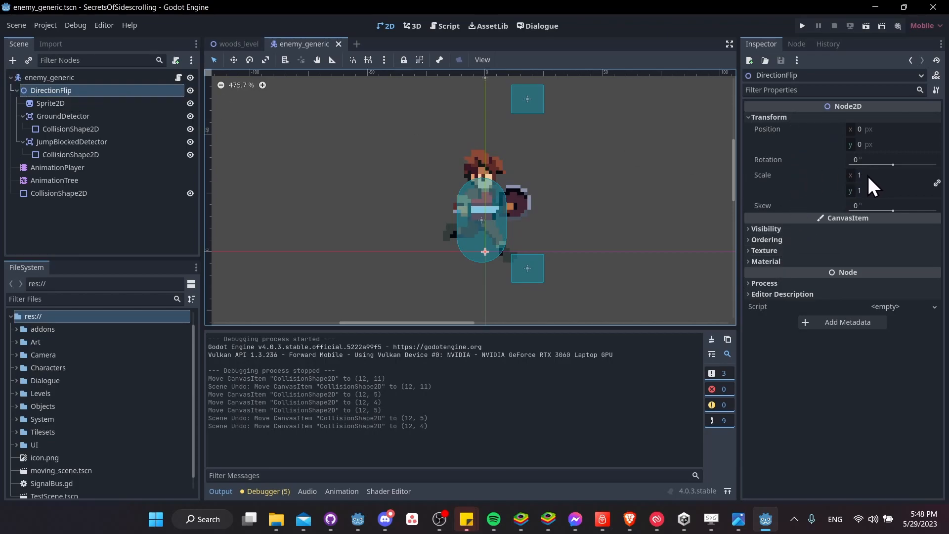
{"action": "mouse_move", "coordinate": [485, 202]}
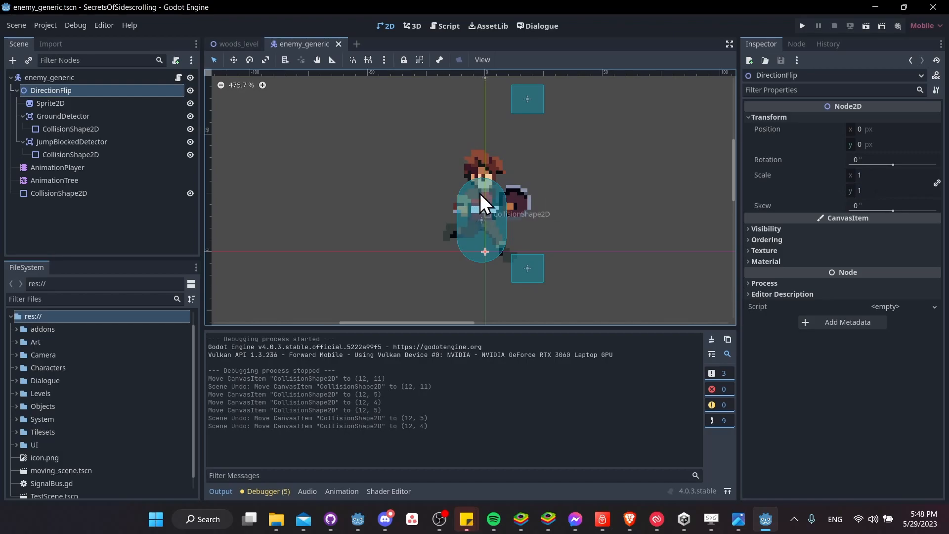
{"action": "mouse_move", "coordinate": [588, 156]}
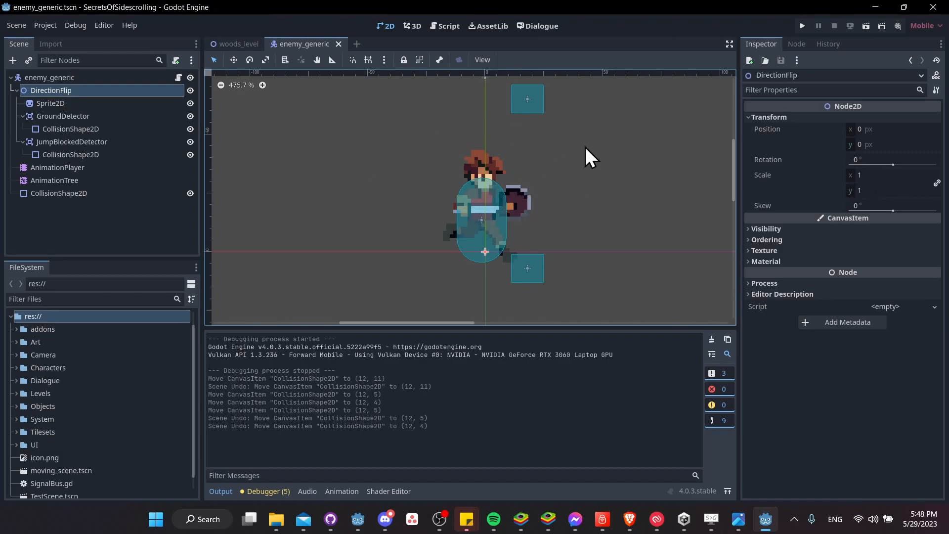
{"action": "mouse_move", "coordinate": [793, 185]}
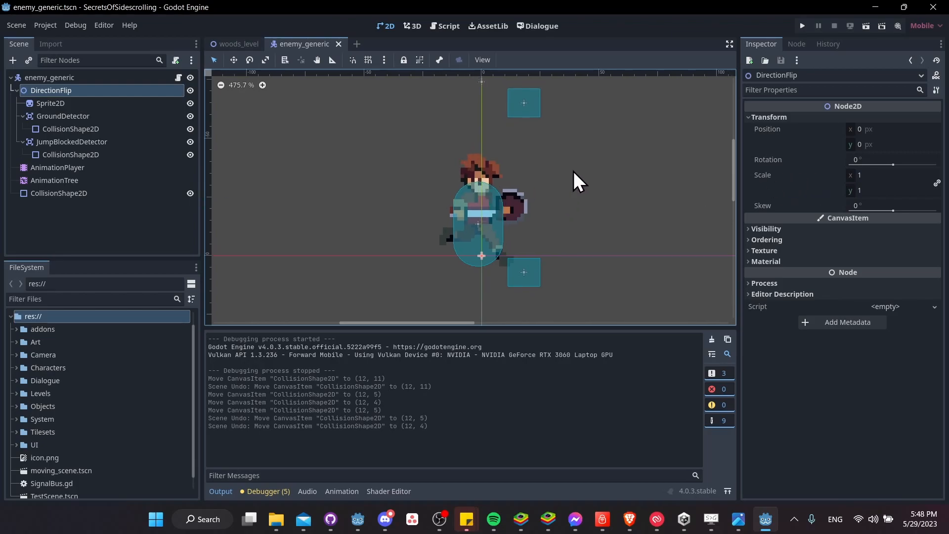
{"action": "left_click", "coordinate": [444, 26]}
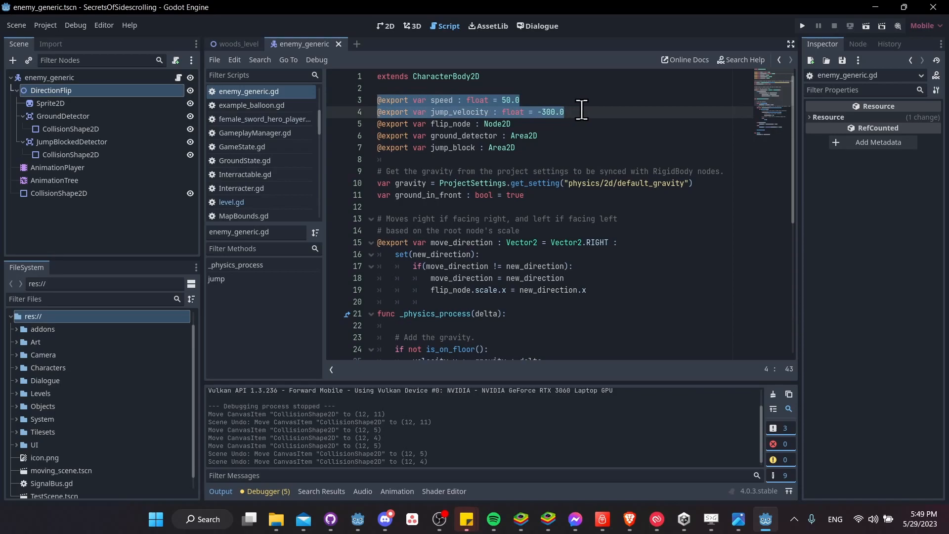
{"action": "scroll", "scroll_direction": "down", "scroll_amount": 3}
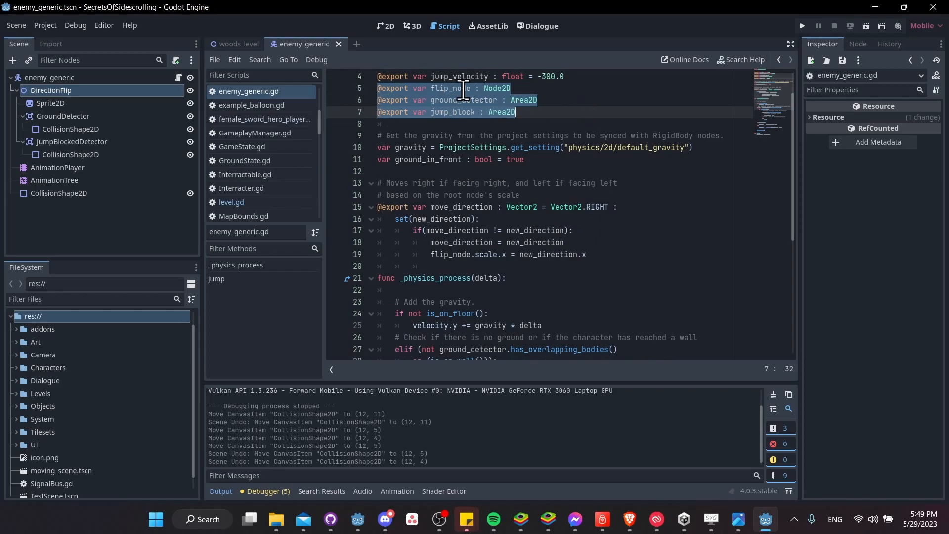
{"action": "left_click", "coordinate": [468, 112]}
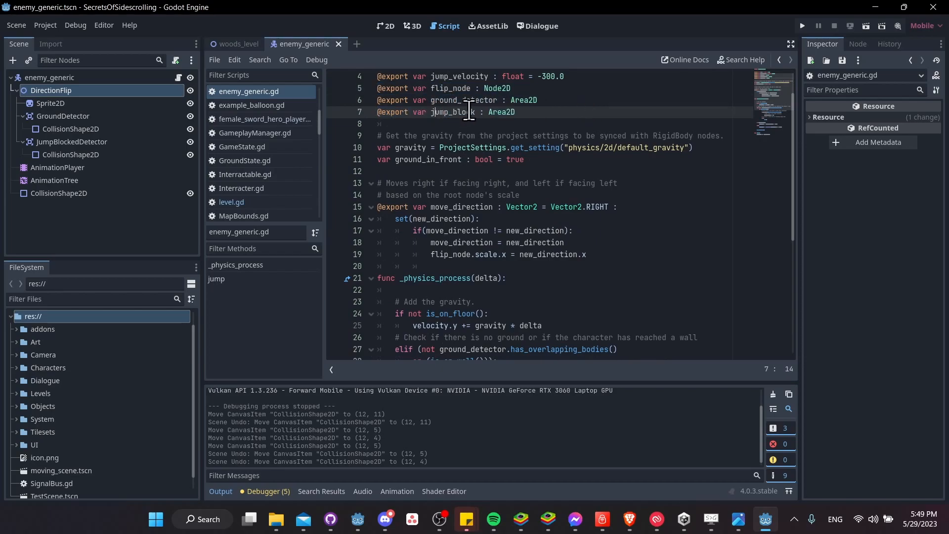
{"action": "left_click", "coordinate": [50, 77]}
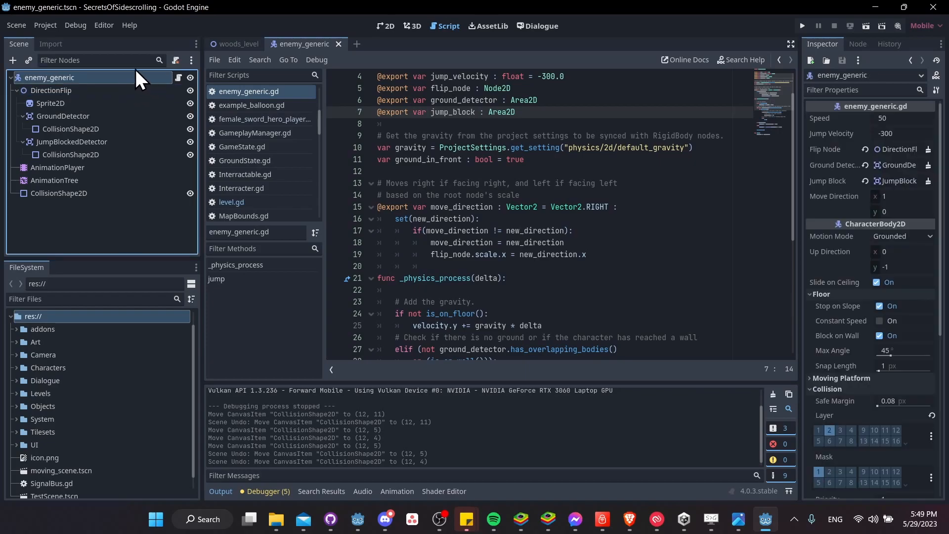
{"action": "mouse_move", "coordinate": [101, 90]}
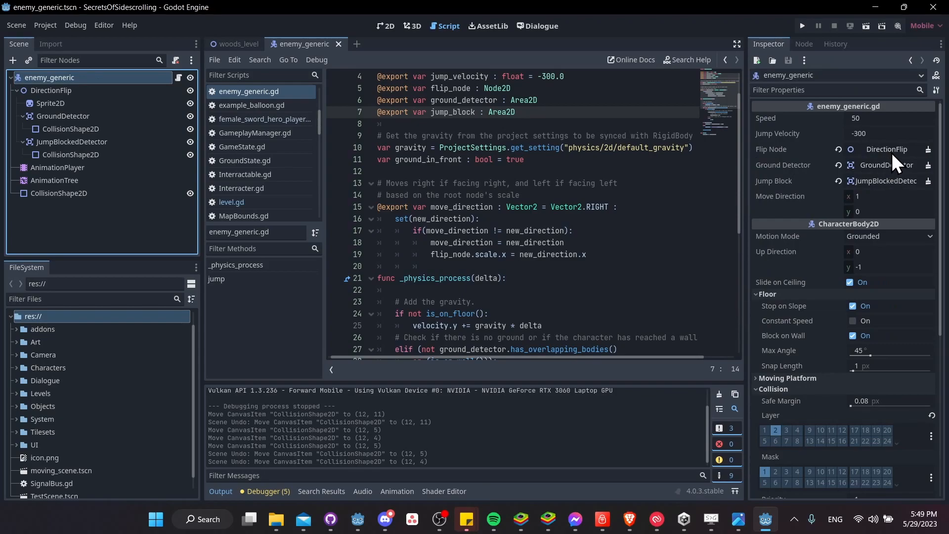
{"action": "mouse_move", "coordinate": [889, 164]}
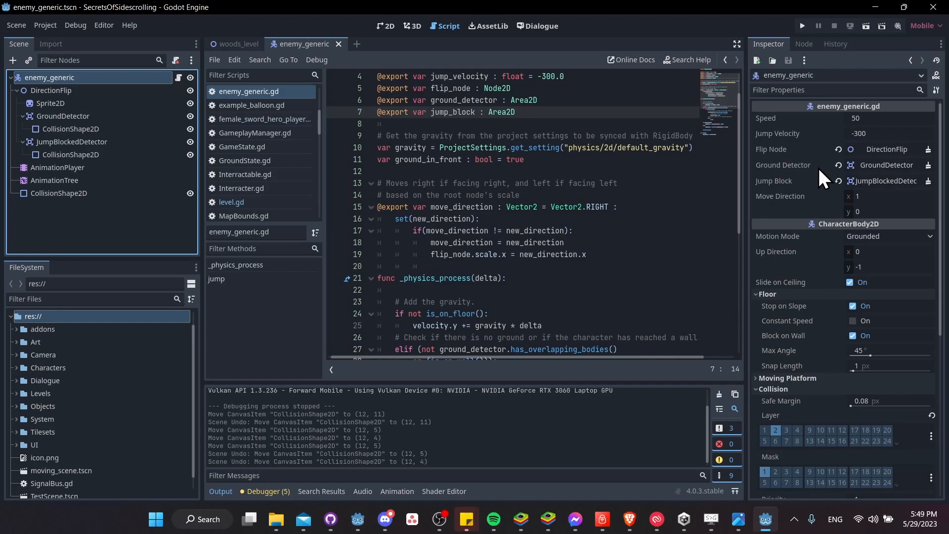
{"action": "mouse_move", "coordinate": [814, 191]}
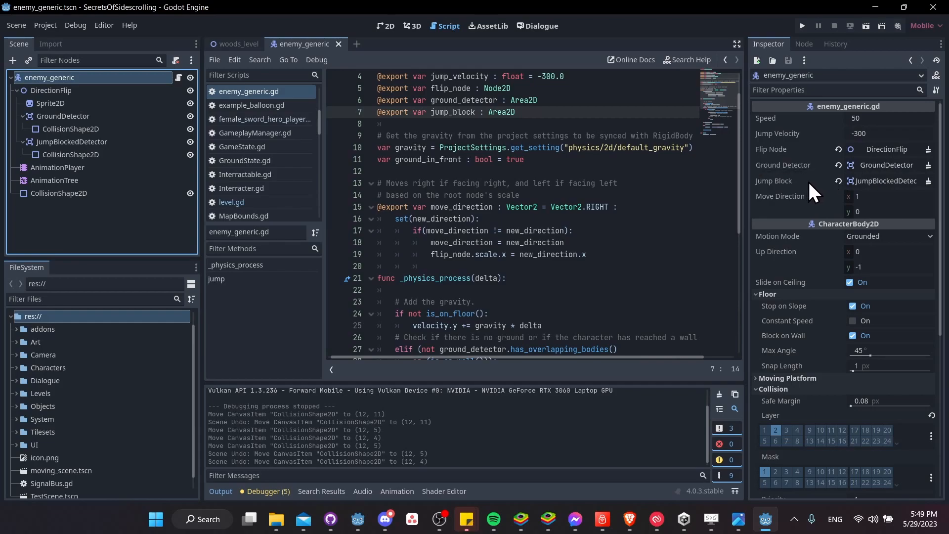
{"action": "mouse_move", "coordinate": [862, 193]}
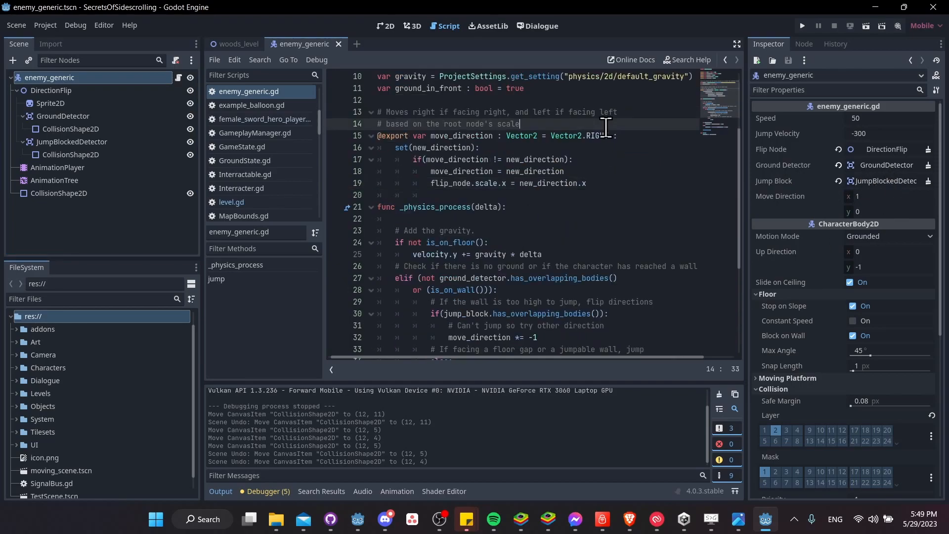
{"action": "left_click", "coordinate": [585, 183]}
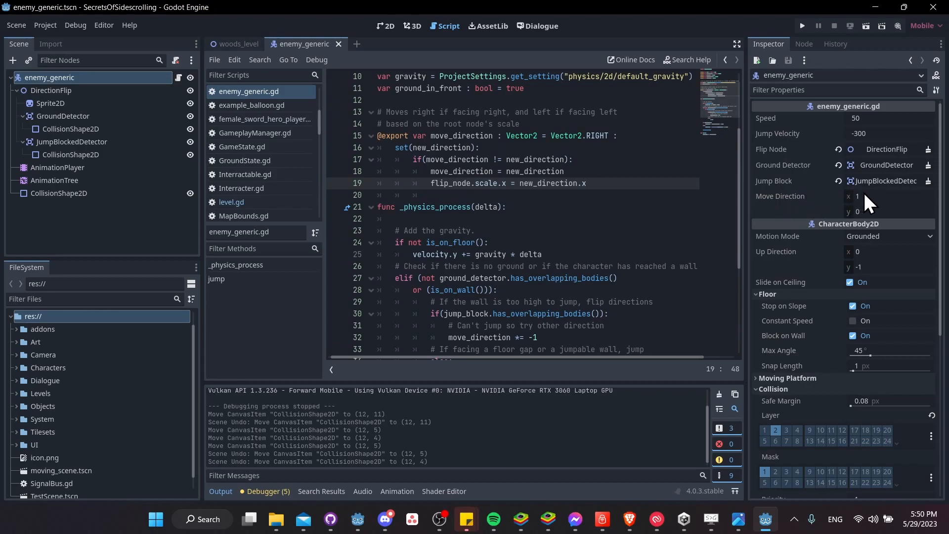
{"action": "mouse_move", "coordinate": [875, 204]}
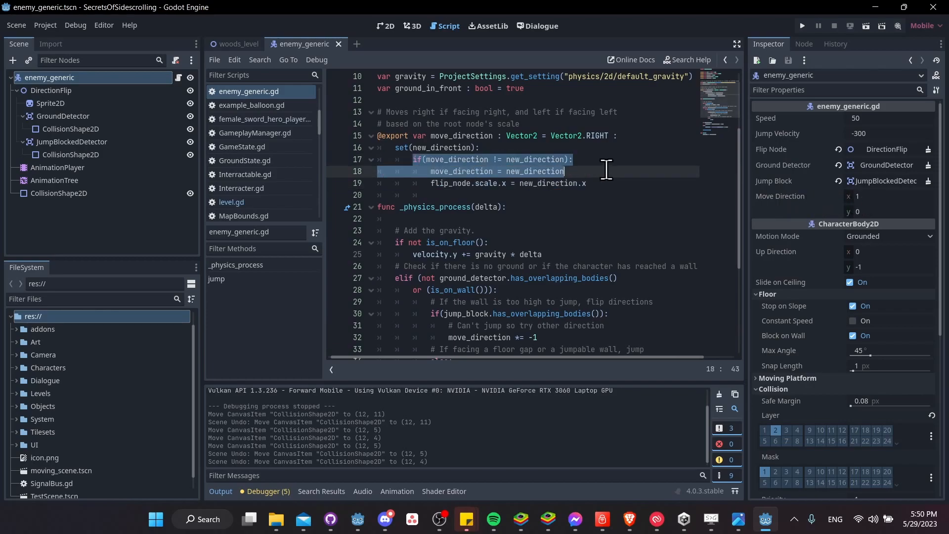
{"action": "left_click", "coordinate": [431, 183]}
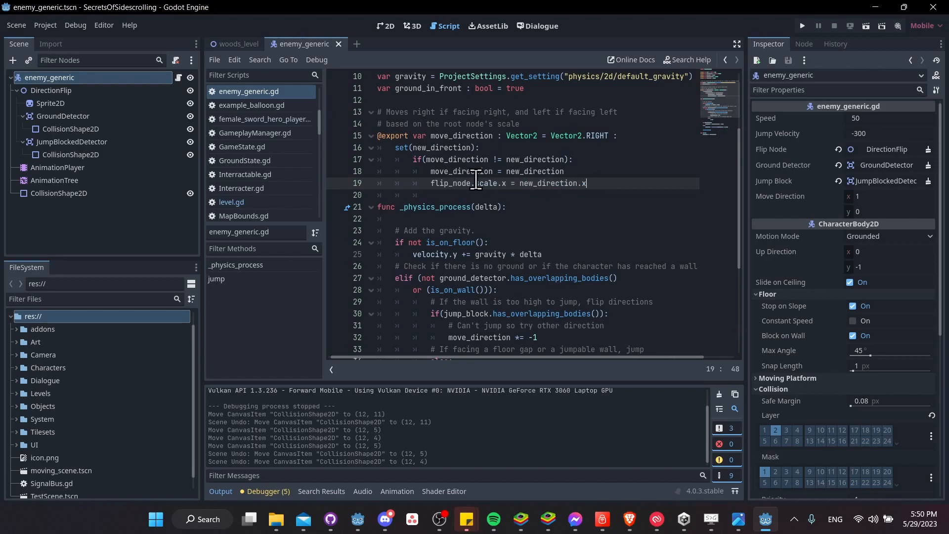
{"action": "double_click", "coordinate": [490, 183]}
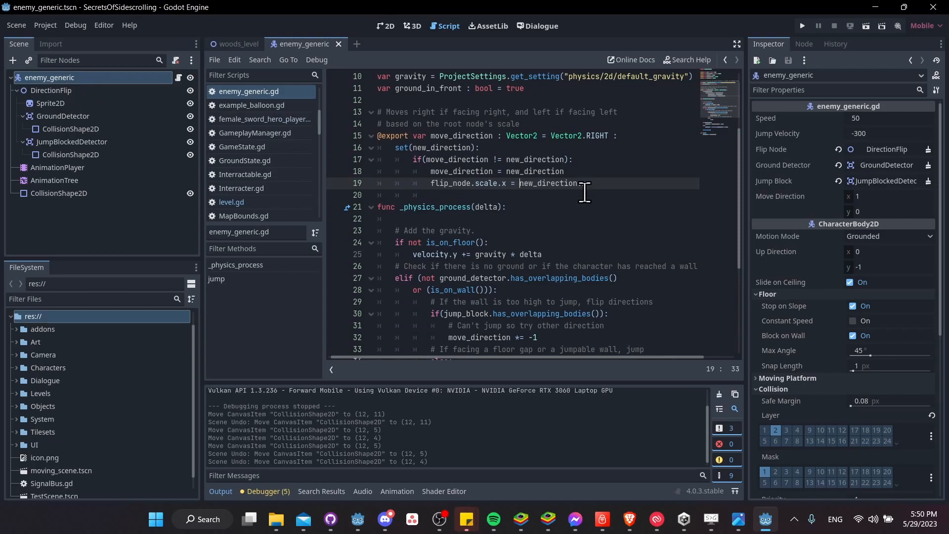
{"action": "scroll", "scroll_direction": "down", "scroll_amount": 3}
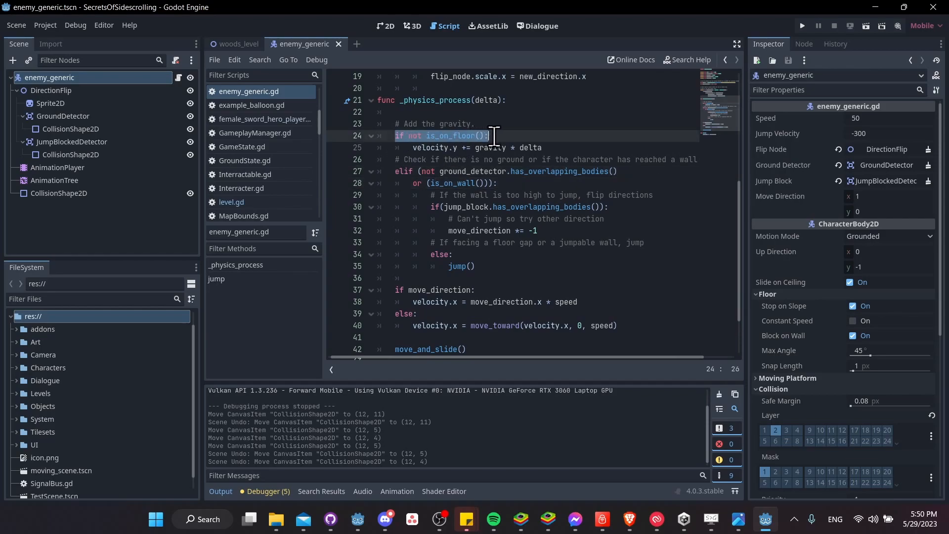
{"action": "left_click", "coordinate": [530, 147]}
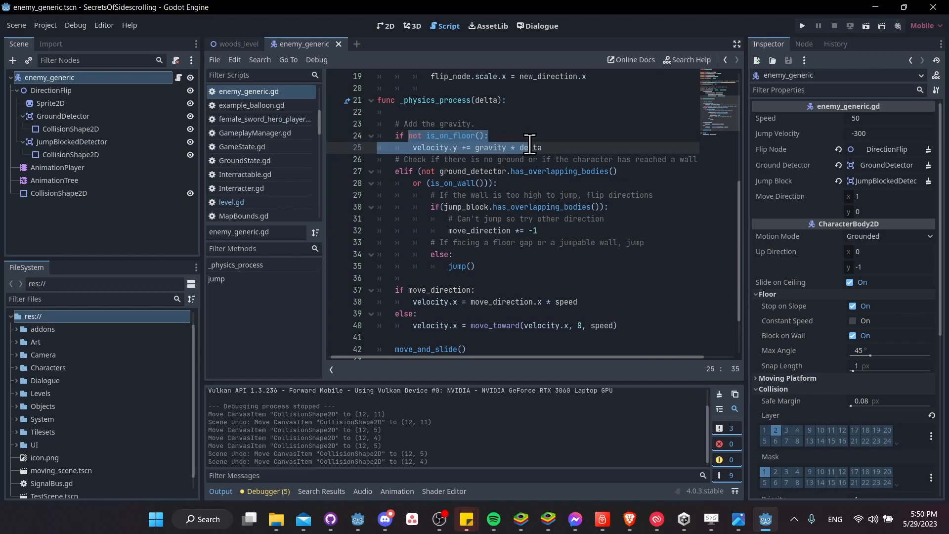
{"action": "left_click", "coordinate": [488, 135]}
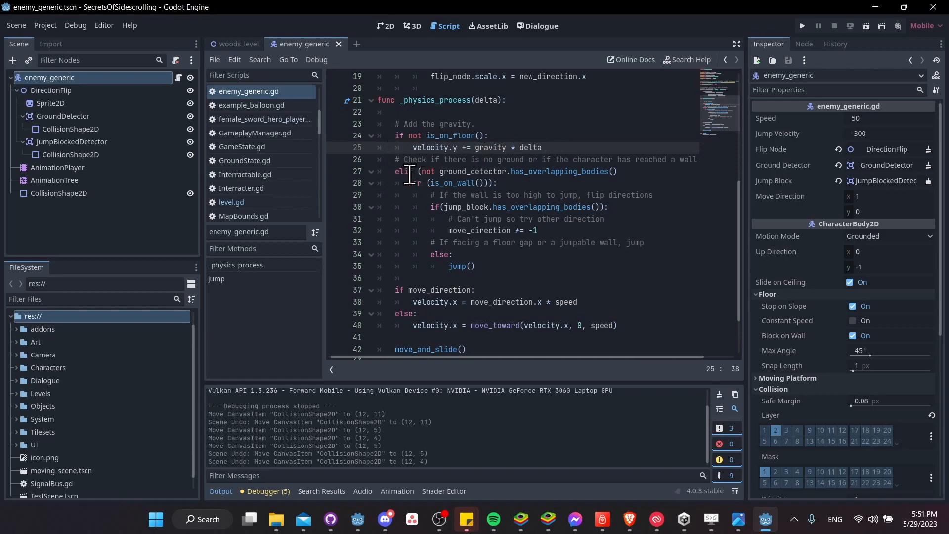
{"action": "left_click", "coordinate": [451, 183]}
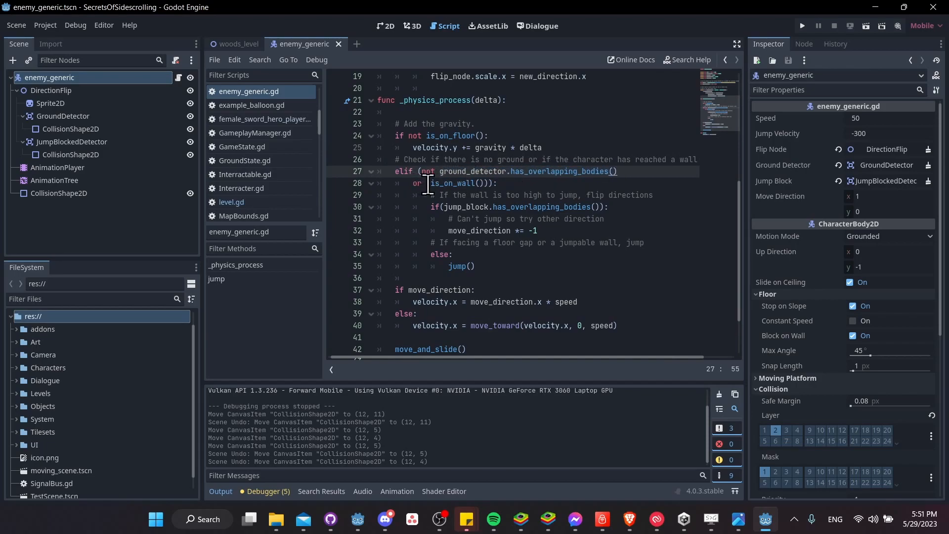
{"action": "left_click", "coordinate": [496, 183]}
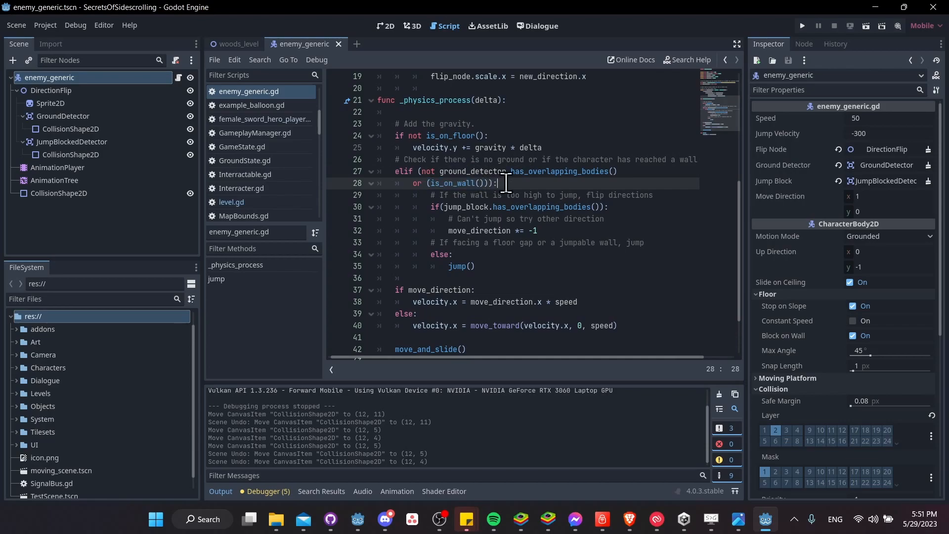
{"action": "mouse_move", "coordinate": [422, 209]}
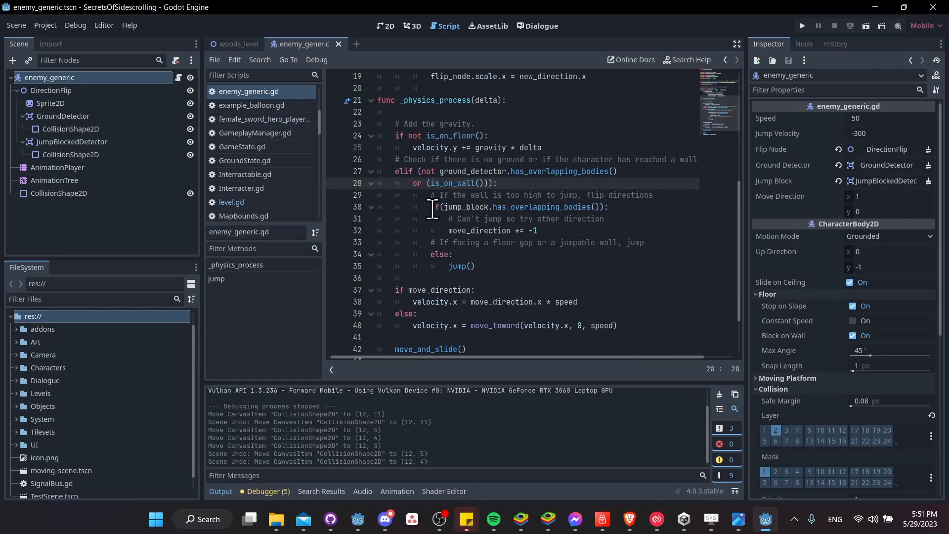
{"action": "mouse_move", "coordinate": [492, 231]}
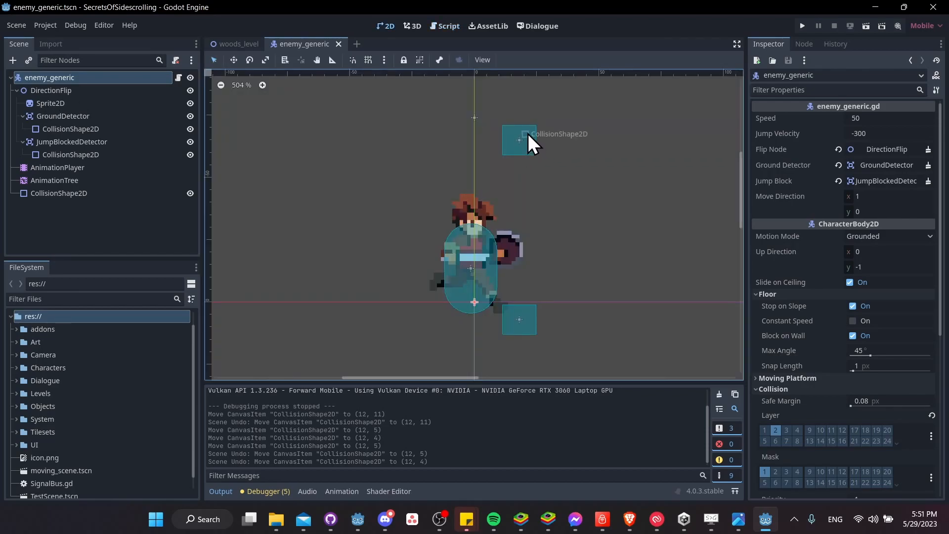
{"action": "mouse_move", "coordinate": [530, 156]}
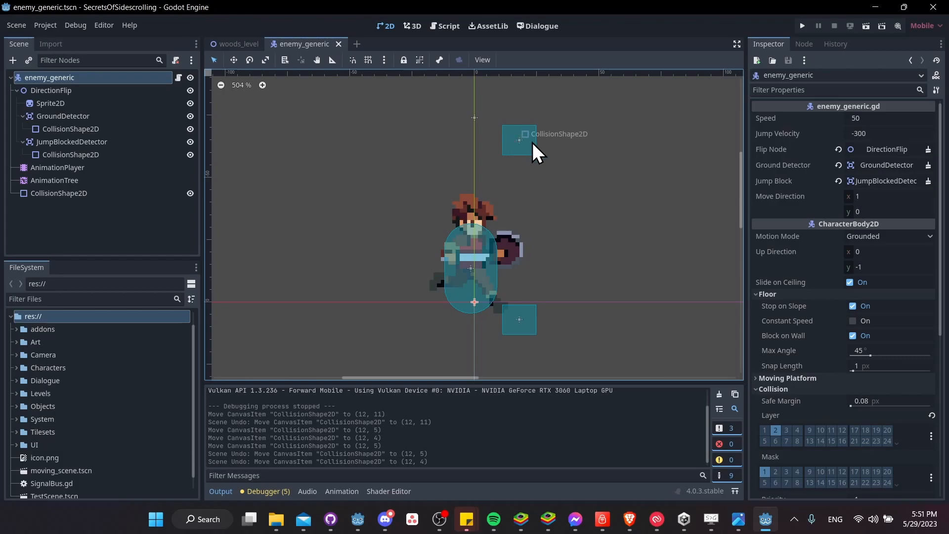
{"action": "mouse_move", "coordinate": [532, 154]}
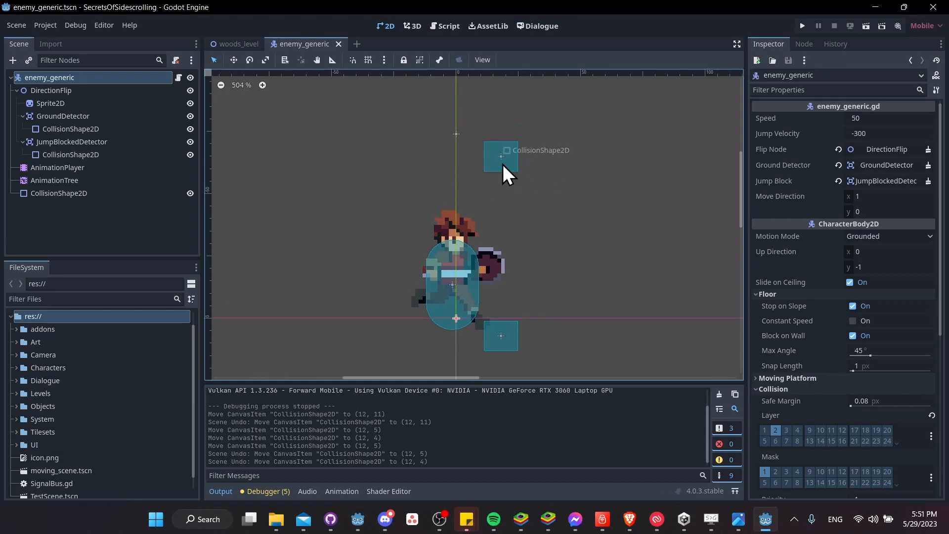
{"action": "mouse_move", "coordinate": [505, 166]}
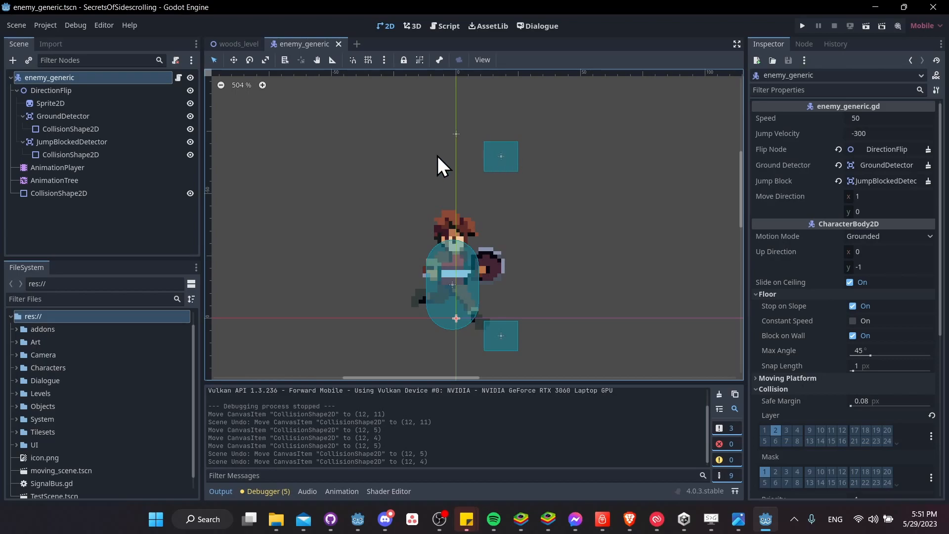
{"action": "left_click", "coordinate": [448, 26]}
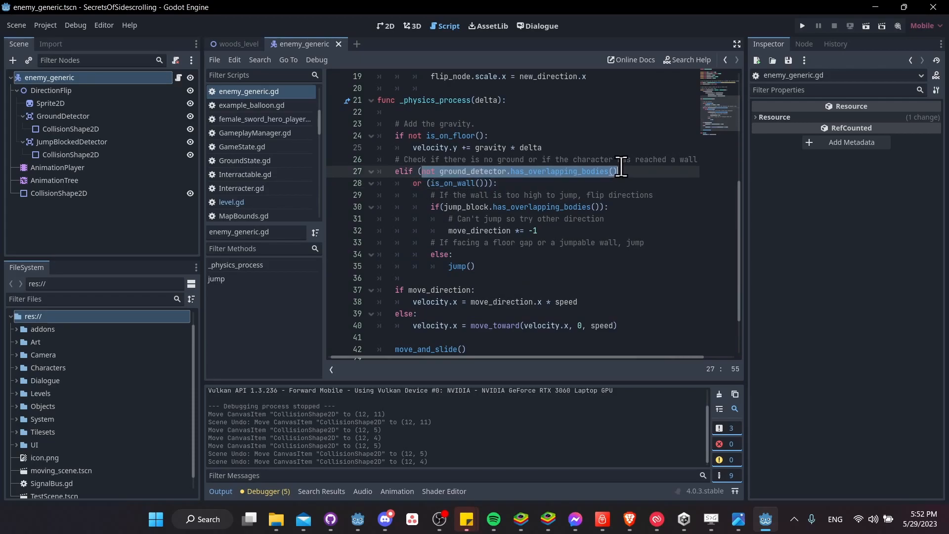
{"action": "scroll", "scroll_direction": "down", "scroll_amount": 3}
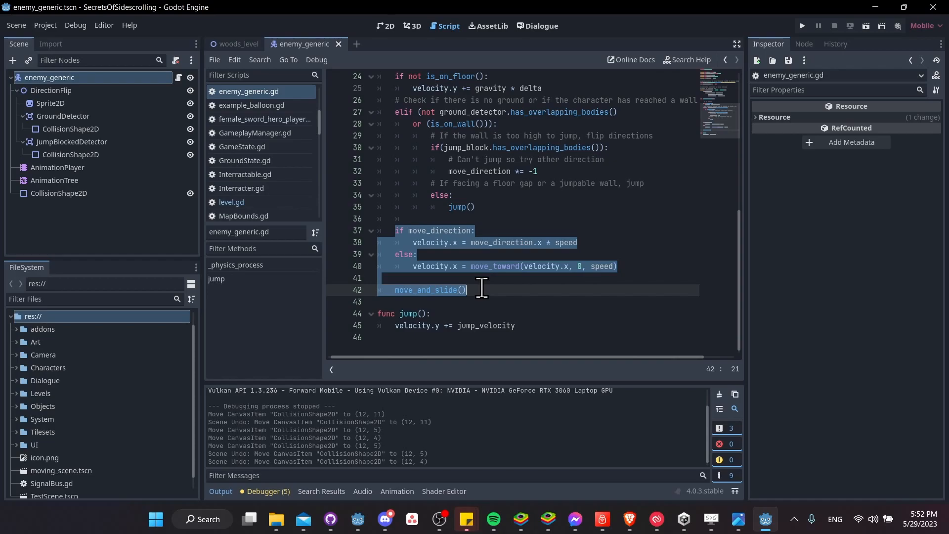
{"action": "left_click", "coordinate": [383, 317]}
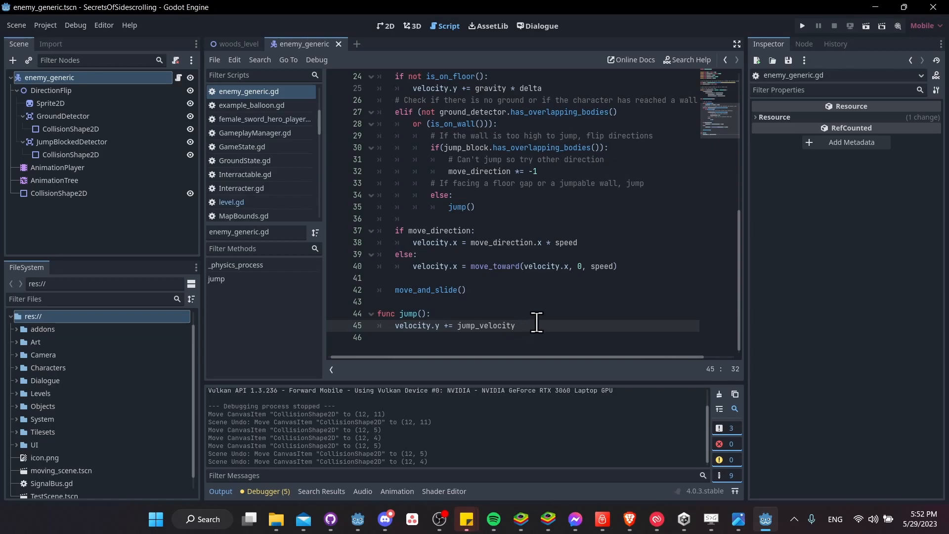
{"action": "double_click", "coordinate": [485, 325]}
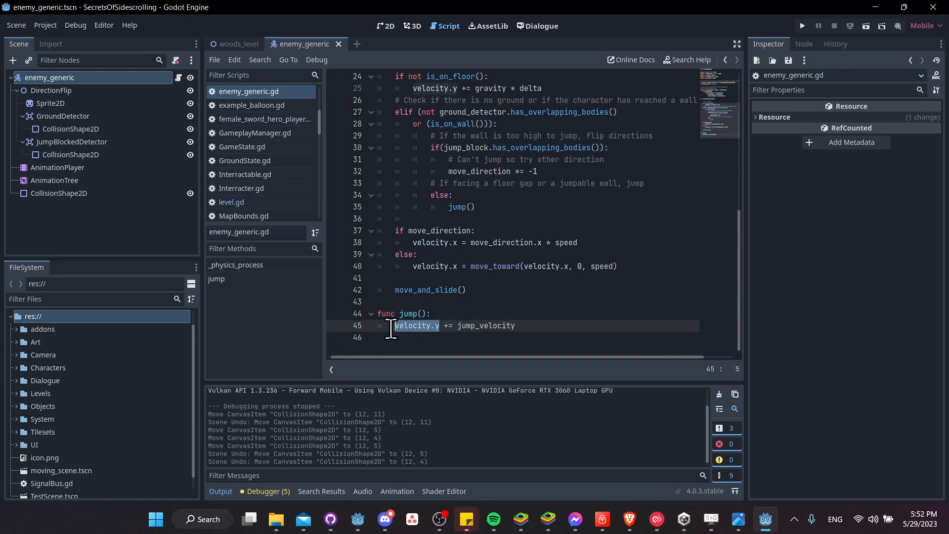
{"action": "scroll", "scroll_direction": "up", "scroll_amount": 3}
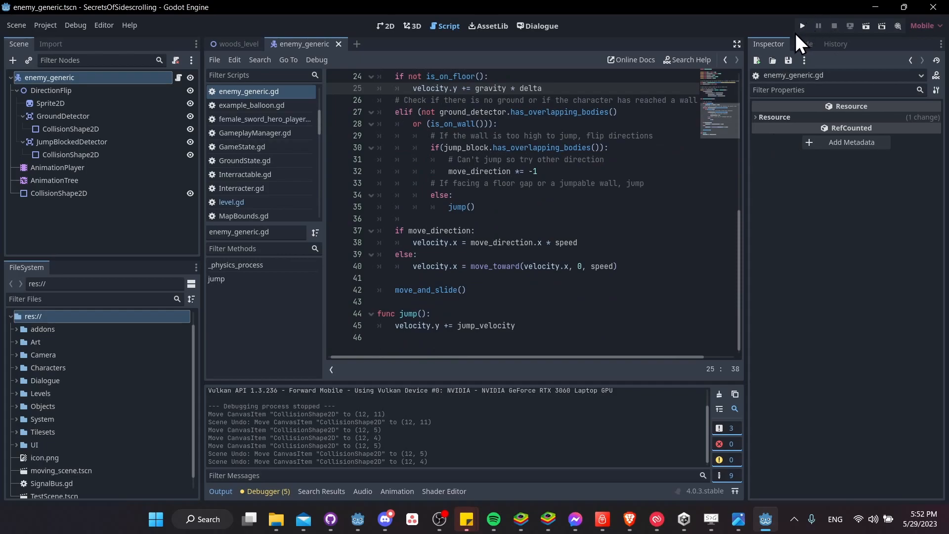
Run the game to watch the enemy walk and jump off a ledge, then stop it.
{"action": "left_click", "coordinate": [801, 25]}
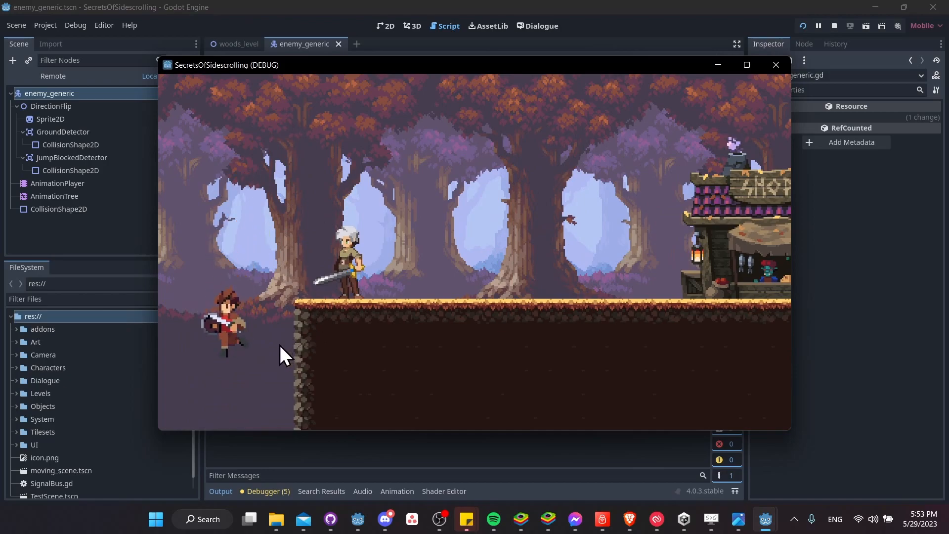
{"action": "left_click", "coordinate": [775, 65]}
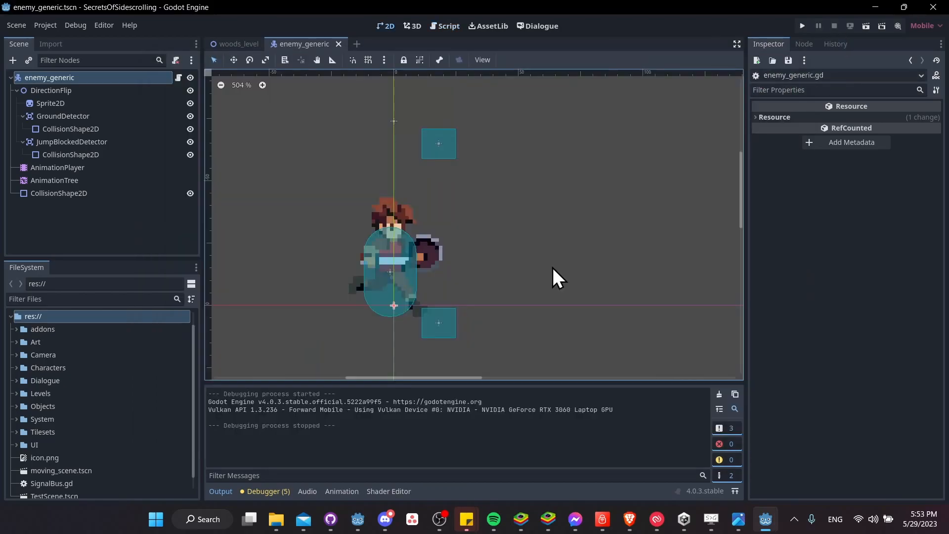